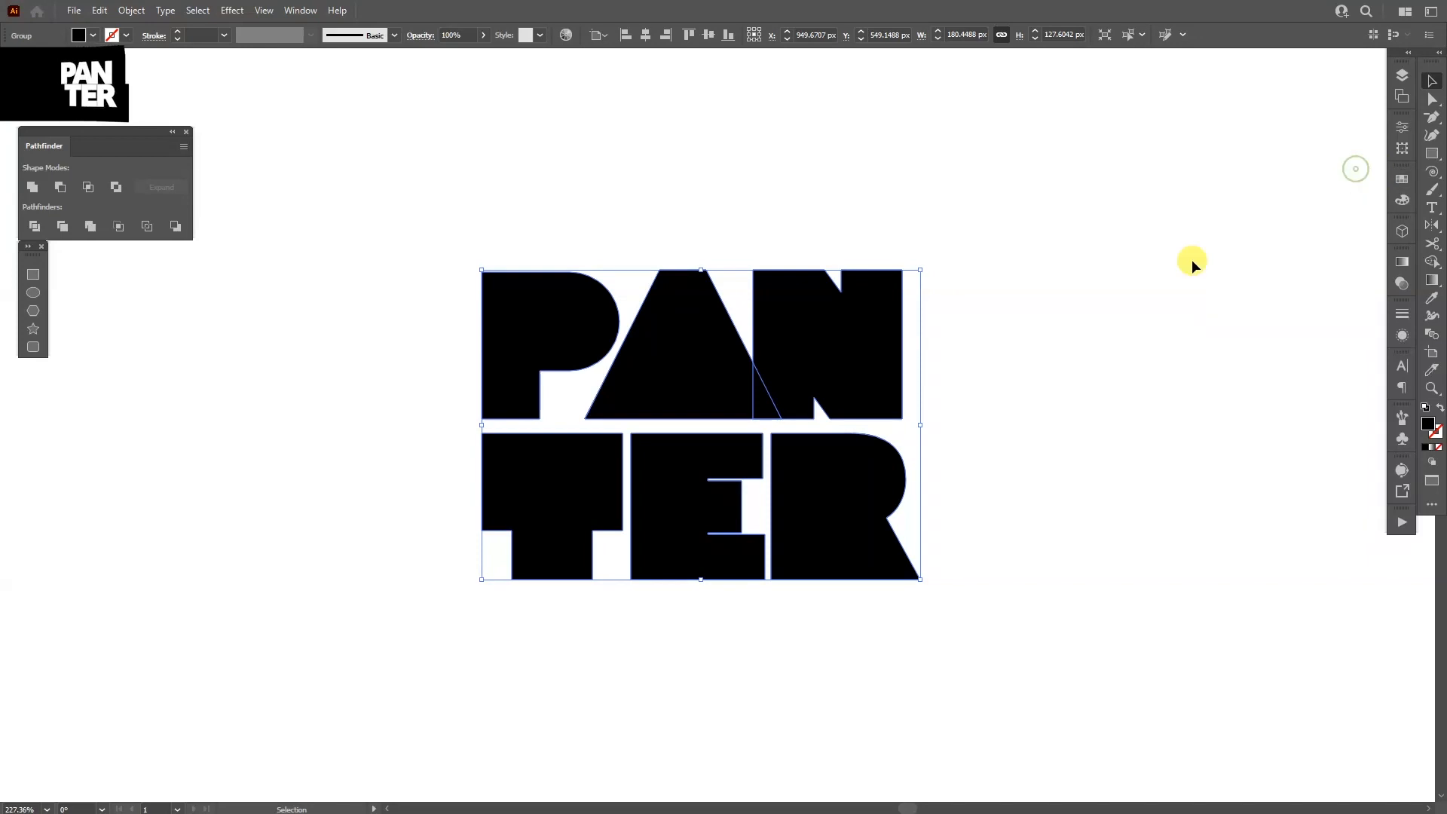
Select the P outline's corner anchor points with the Direct Selection Tool to round them
left_click(795, 486)
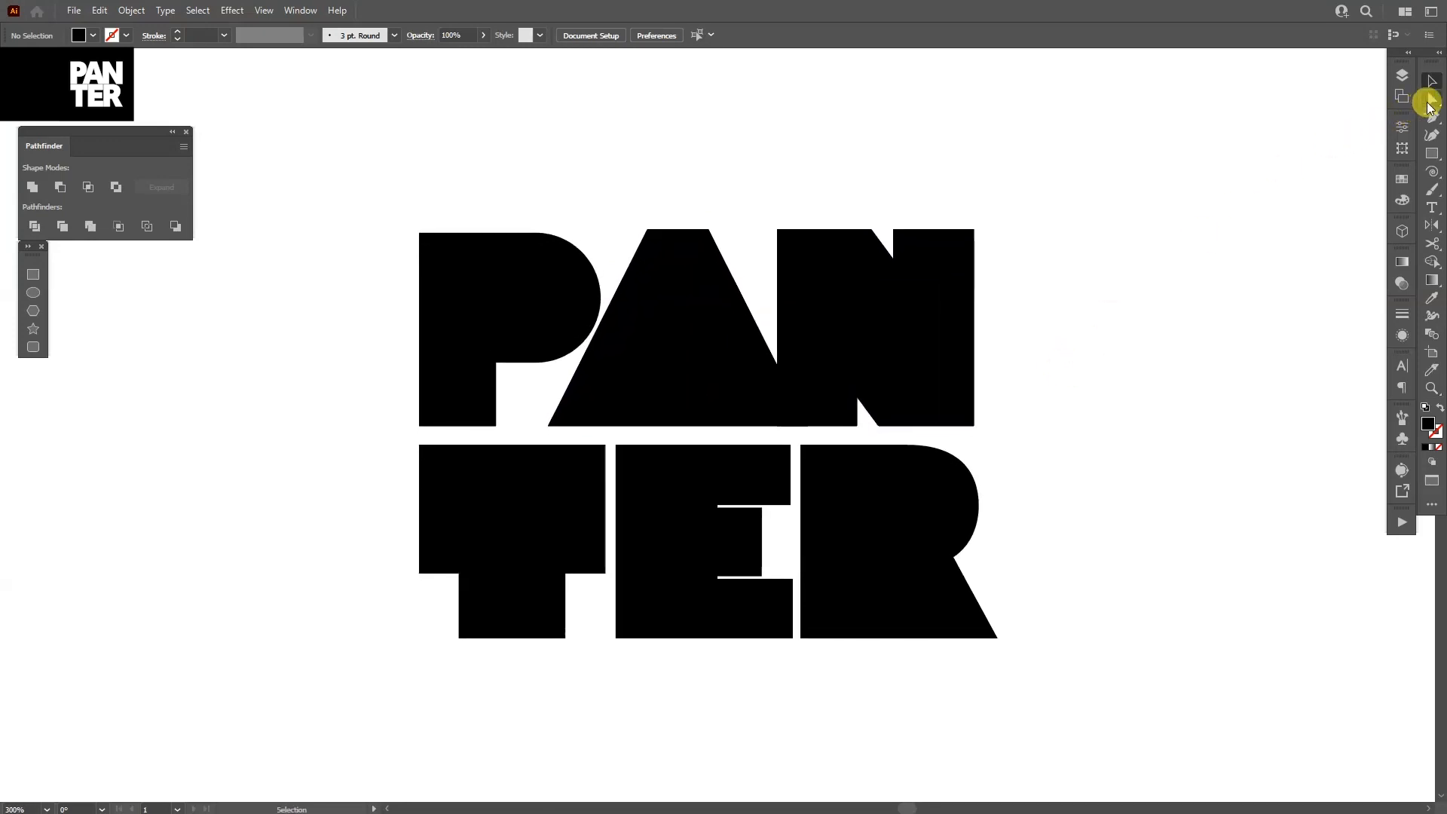
left_click(1427, 82)
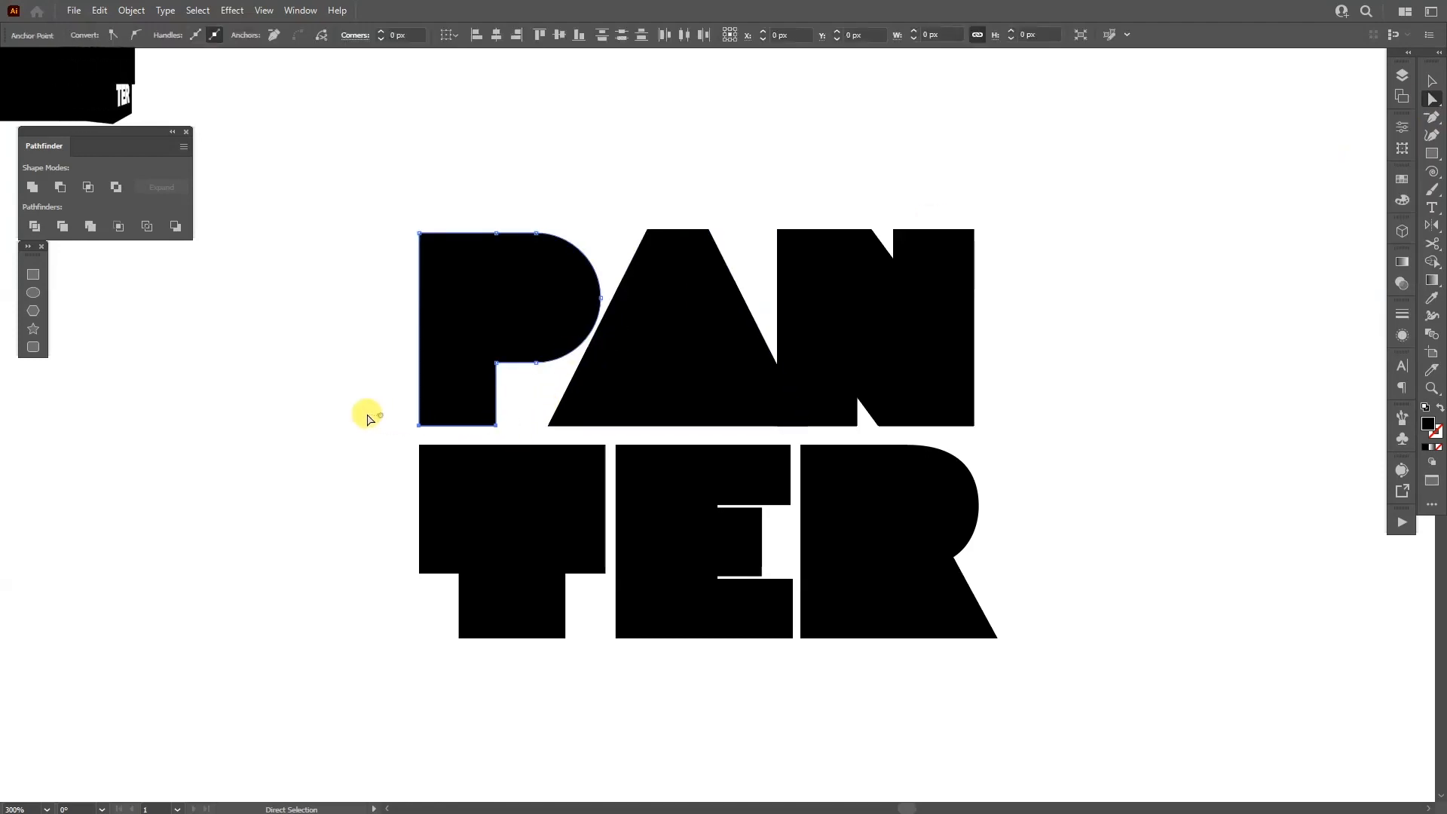
left_click(486, 416)
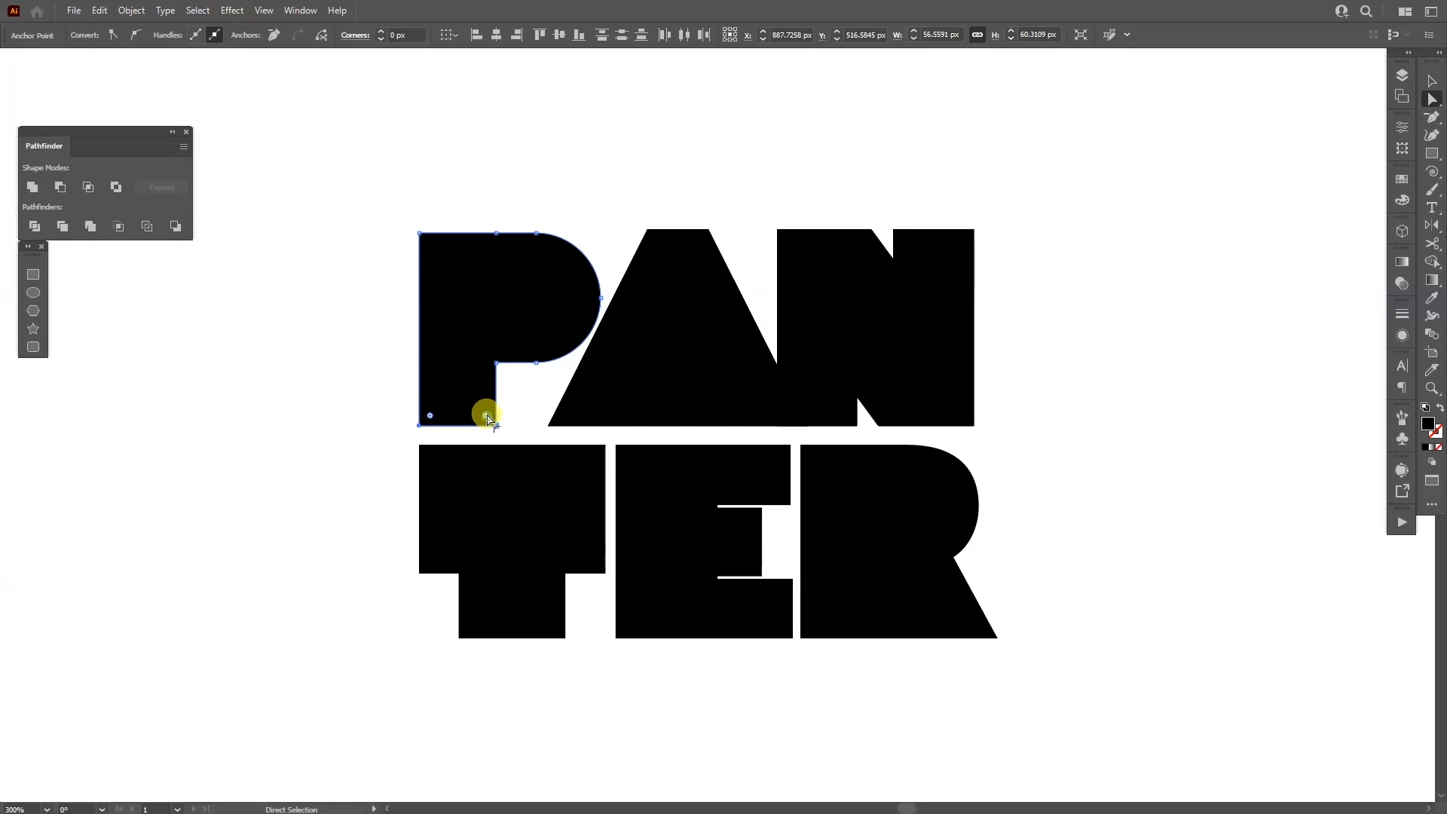
left_click(511, 422)
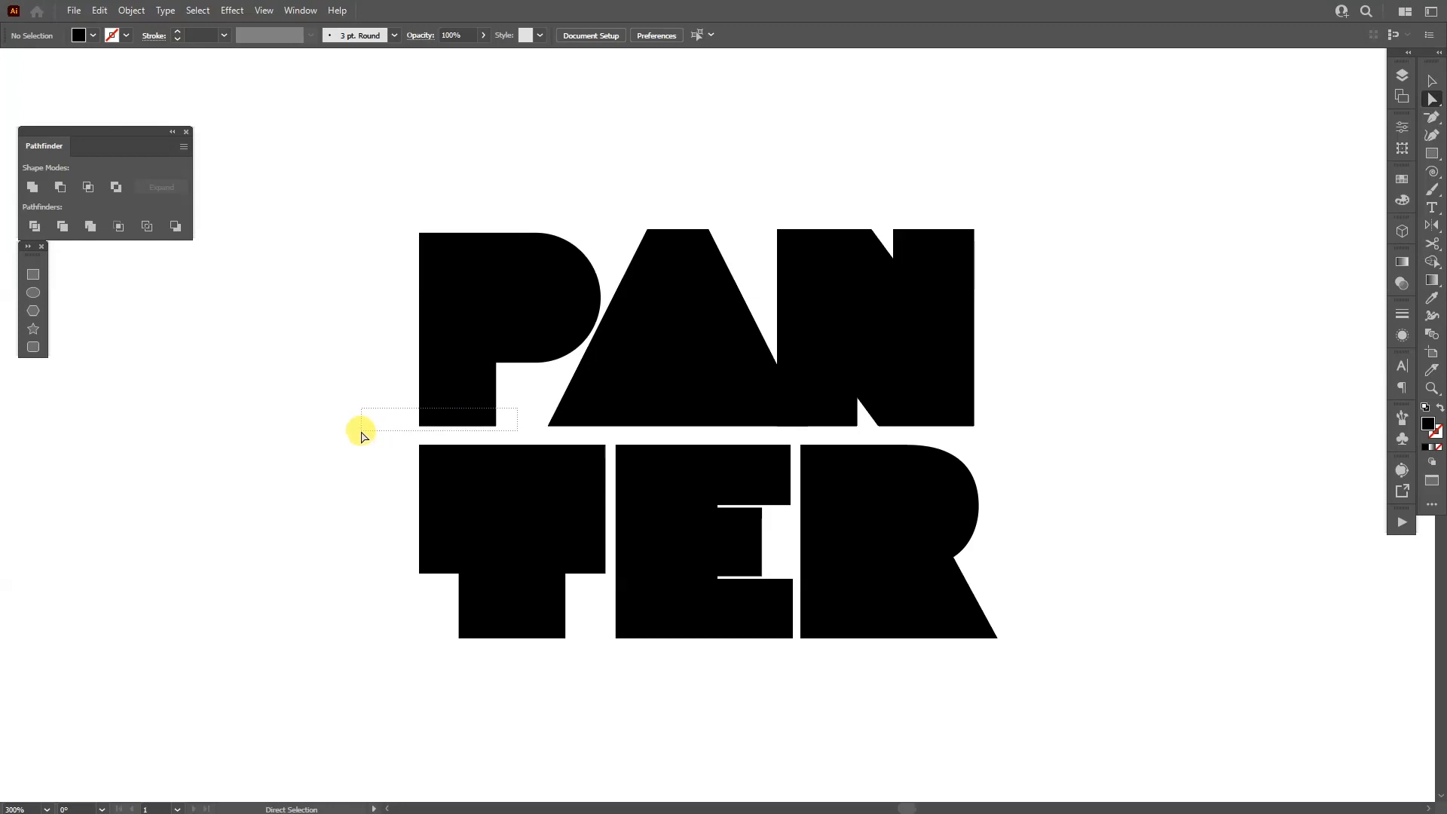
mouse_move(416, 444)
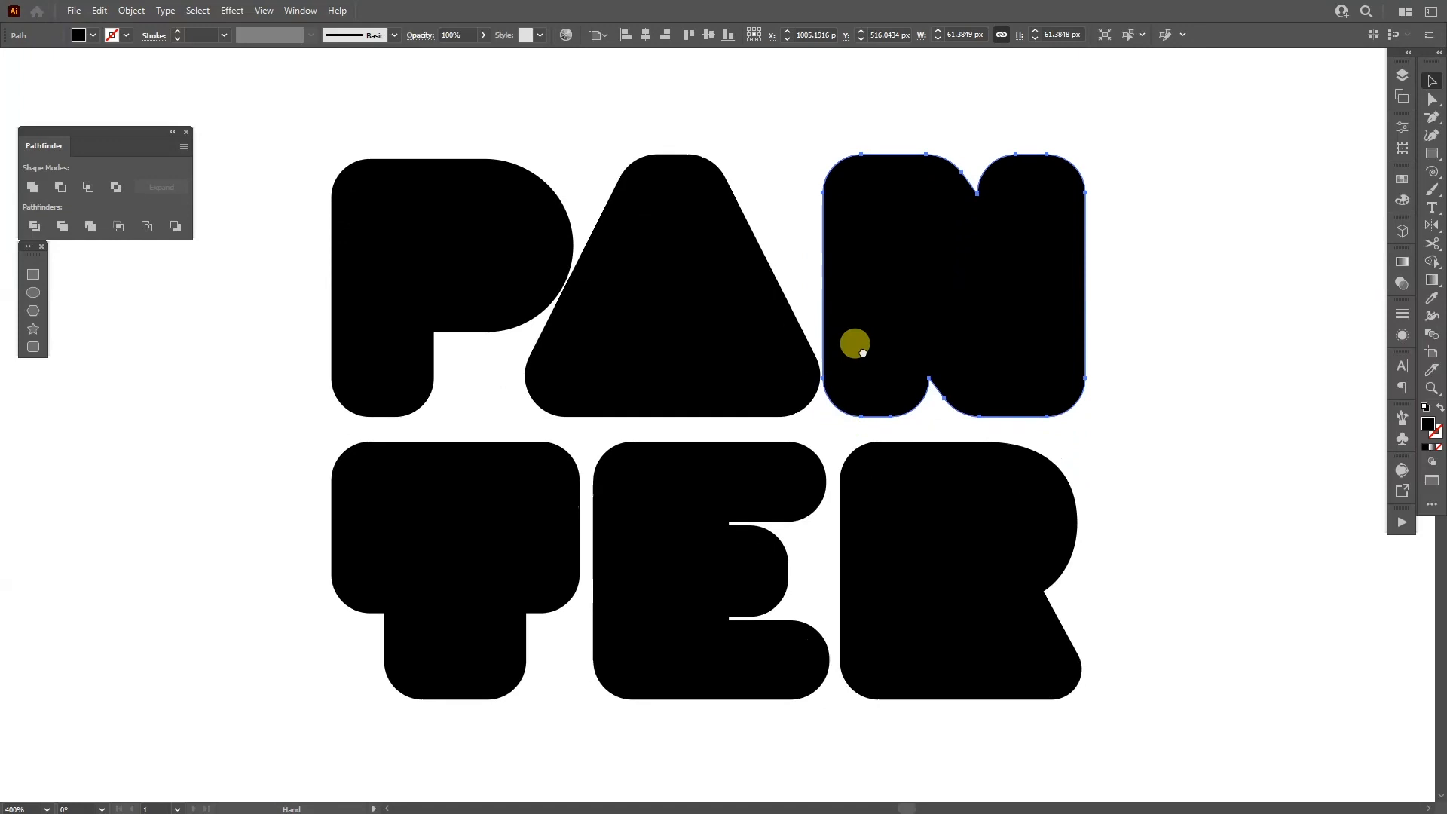
Select the rounded tile with the letters and Divide them in Pathfinder into separate pieces
left_click(1433, 149)
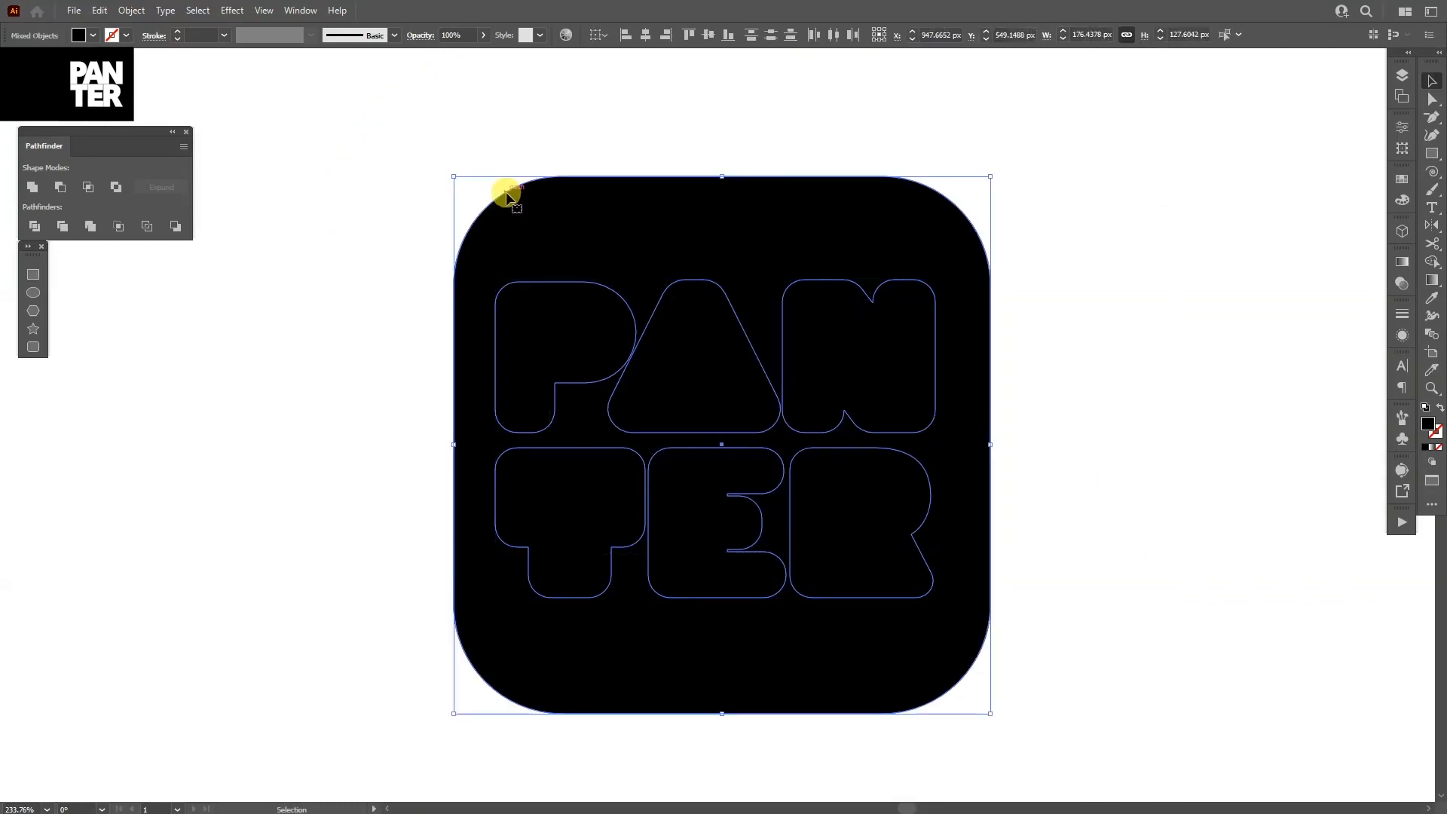
left_click(35, 228)
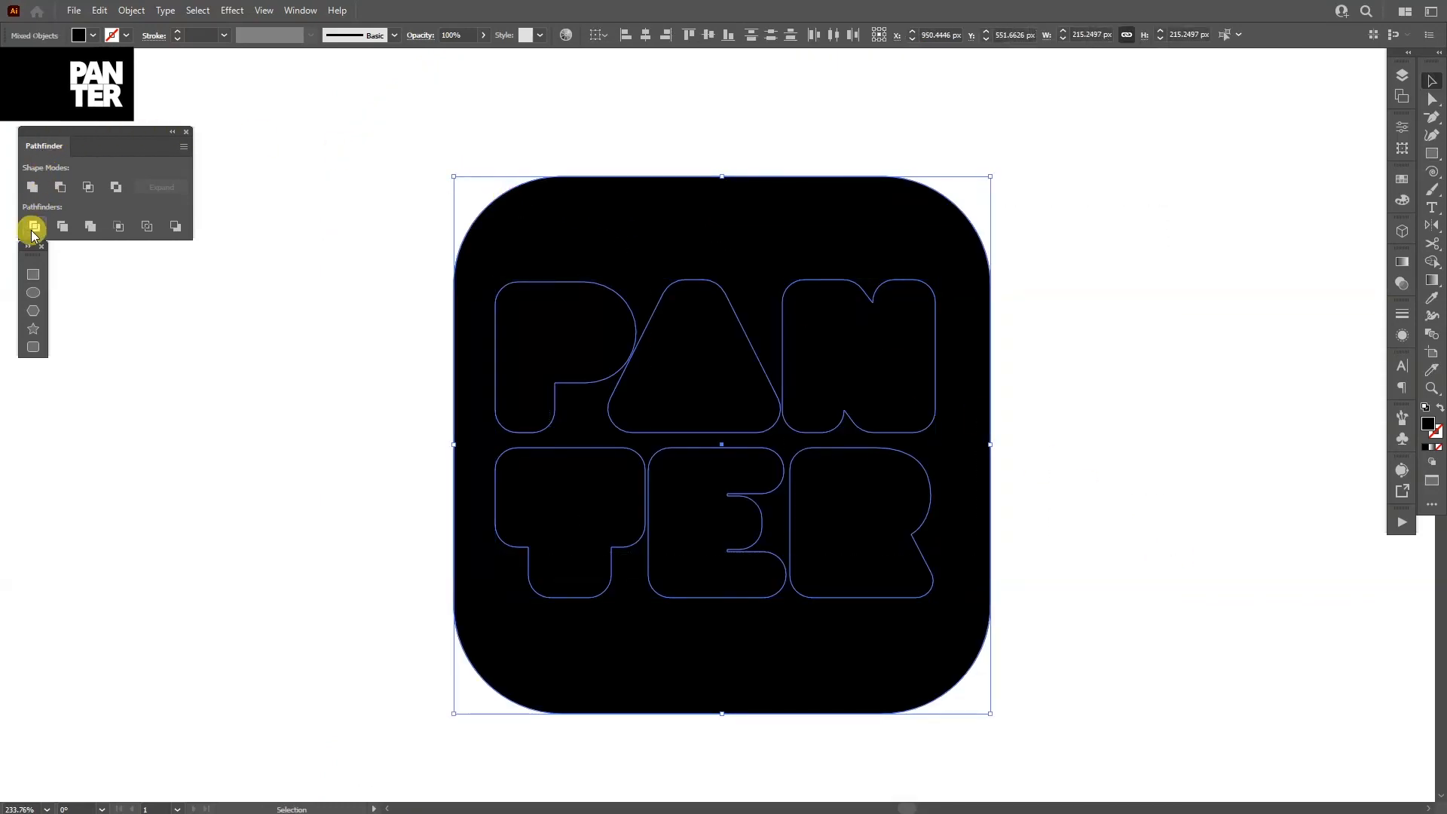
left_click(33, 226)
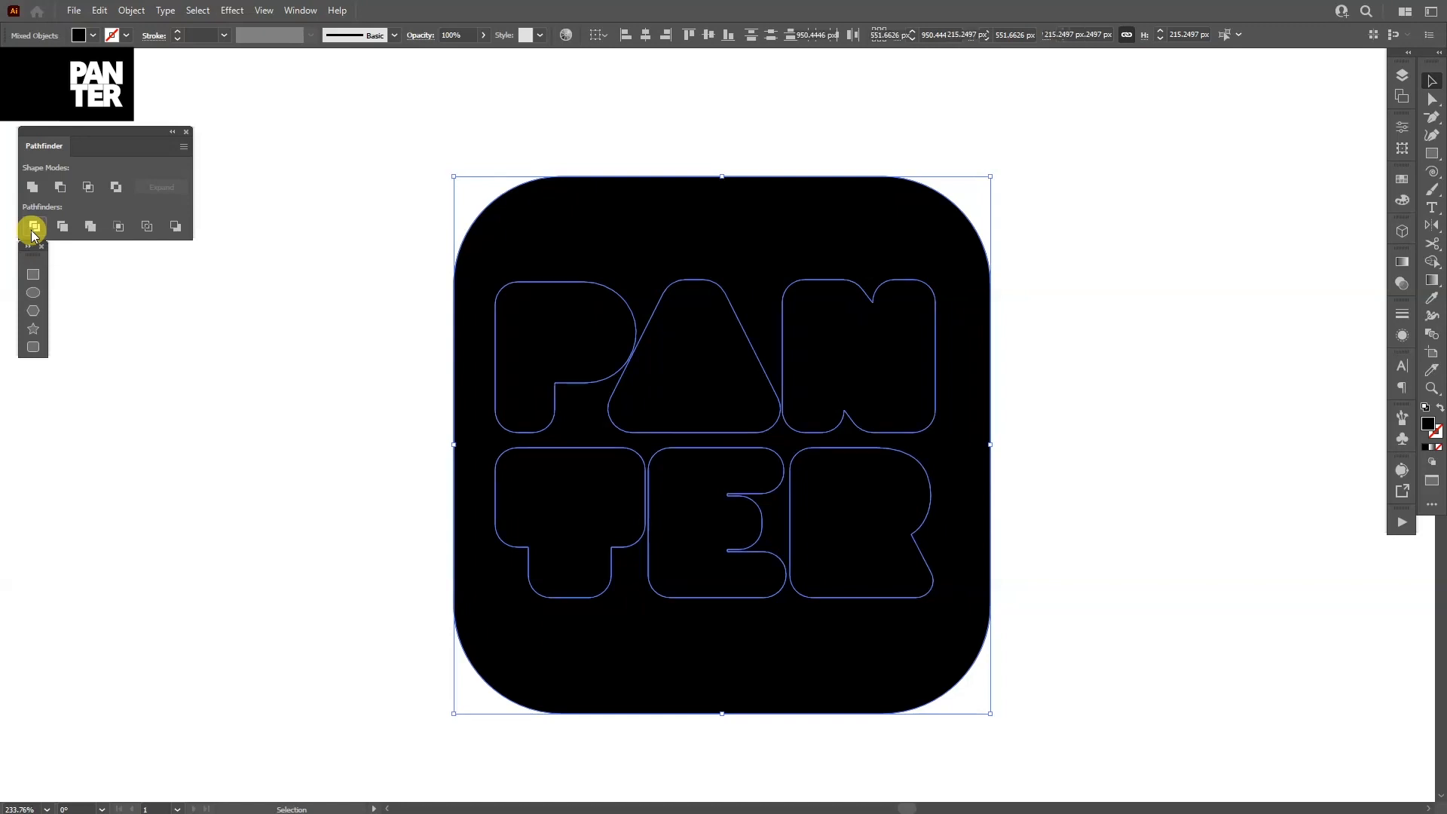
left_click(35, 226)
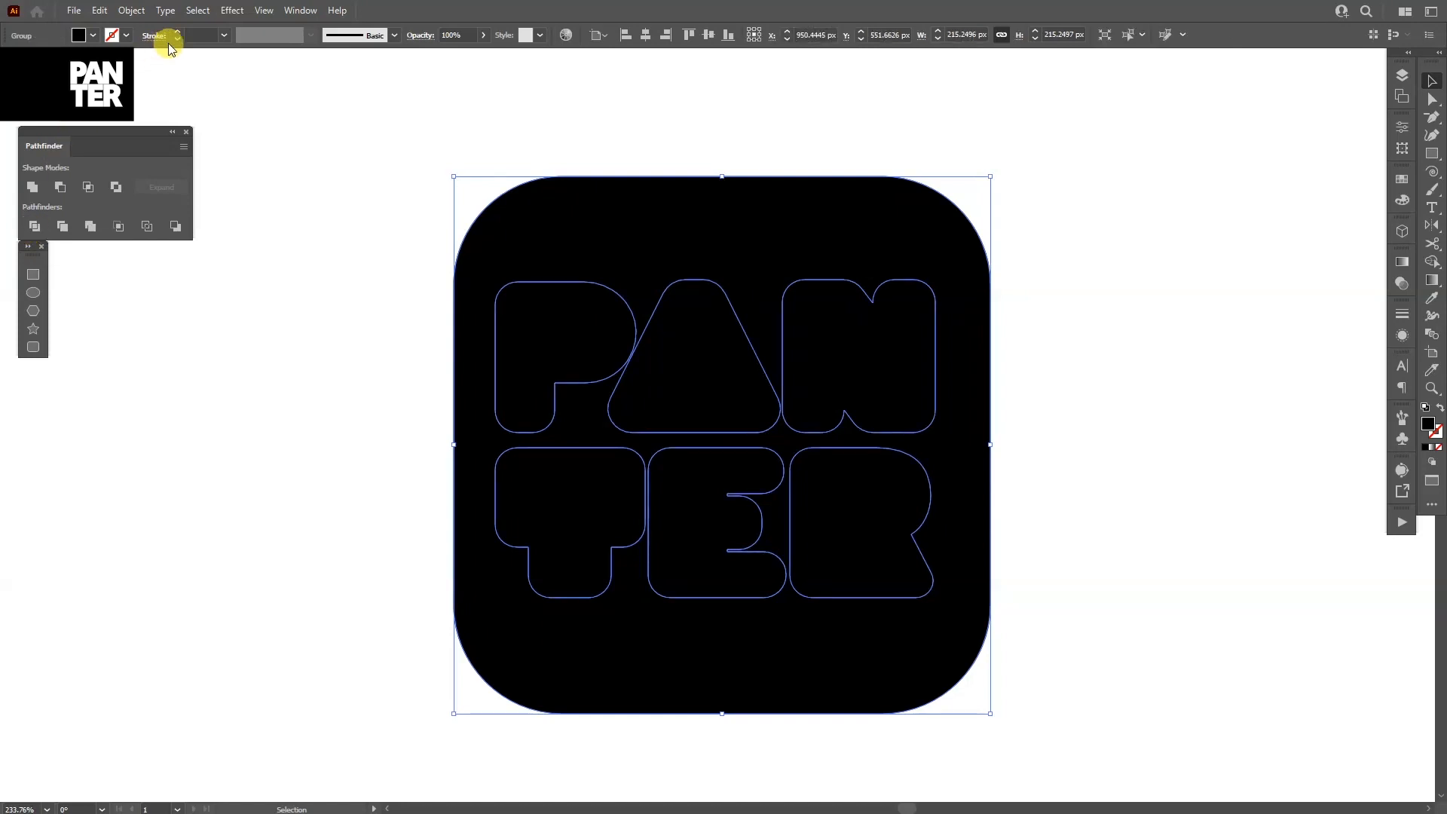
left_click(300, 11)
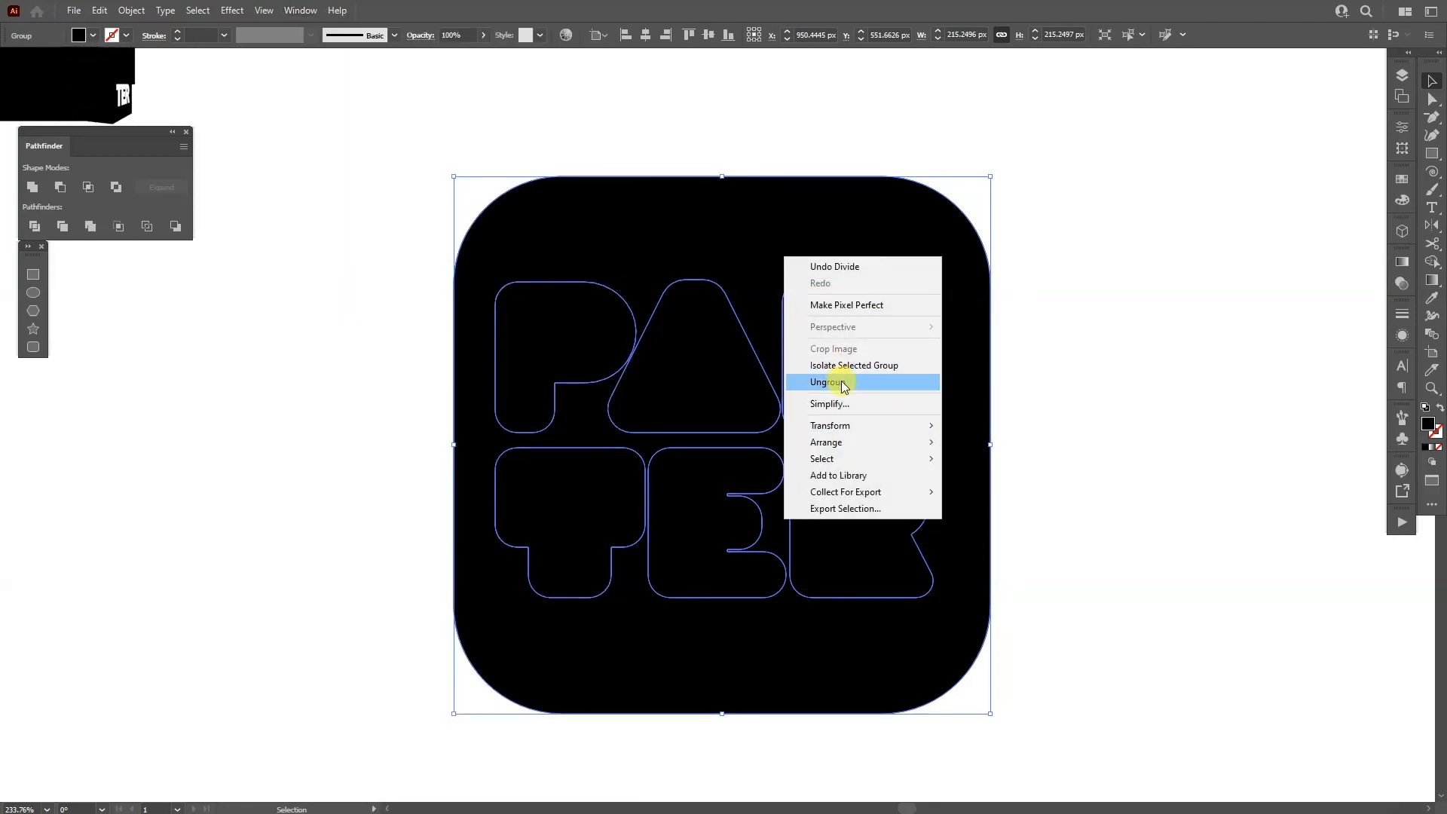
Ungroup the divided pieces and bring up the 3D and Materials panel via the Window menu
left_click(827, 381)
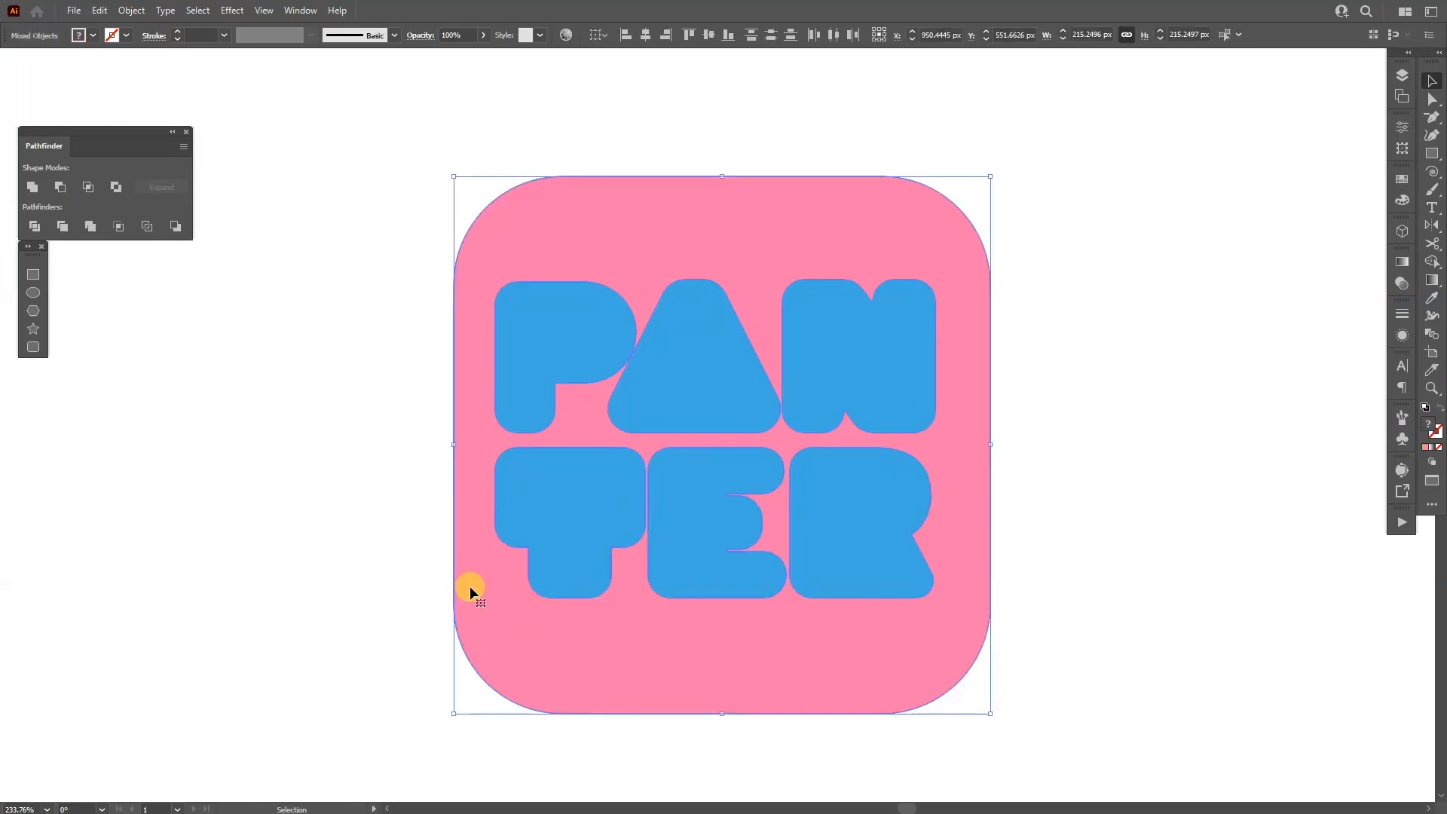
mouse_move(1403, 230)
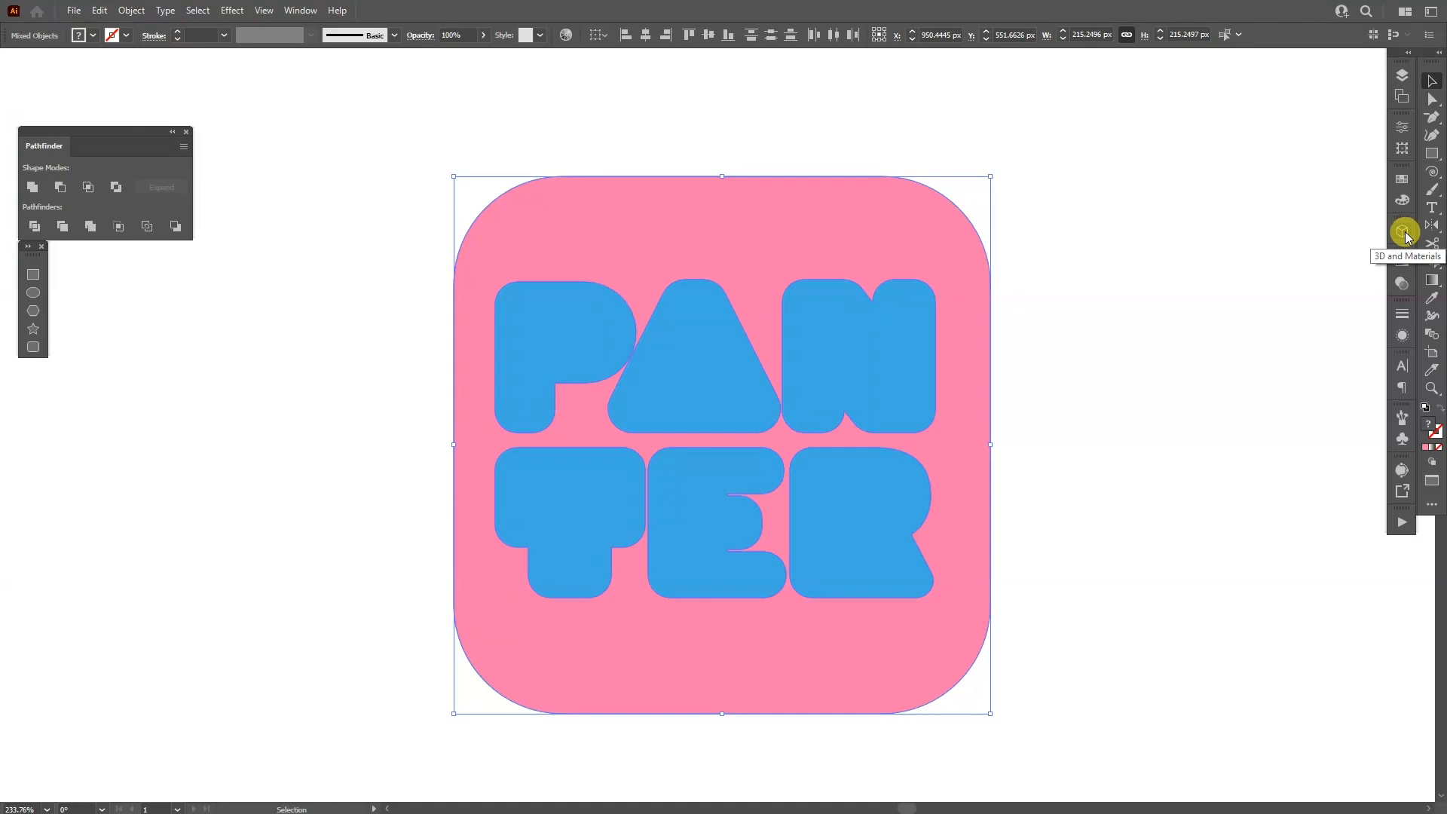
left_click(1403, 231)
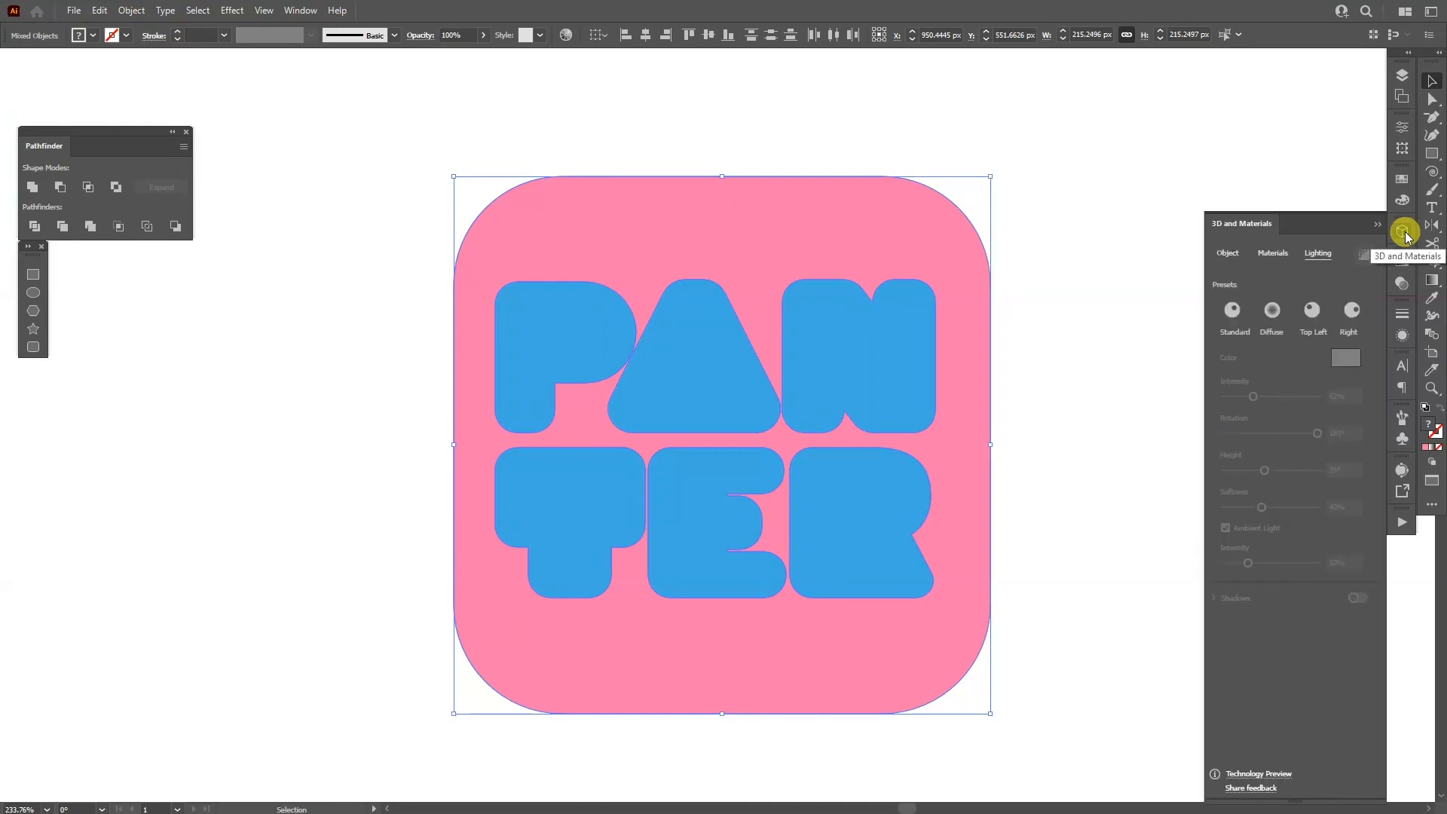
mouse_move(300, 11)
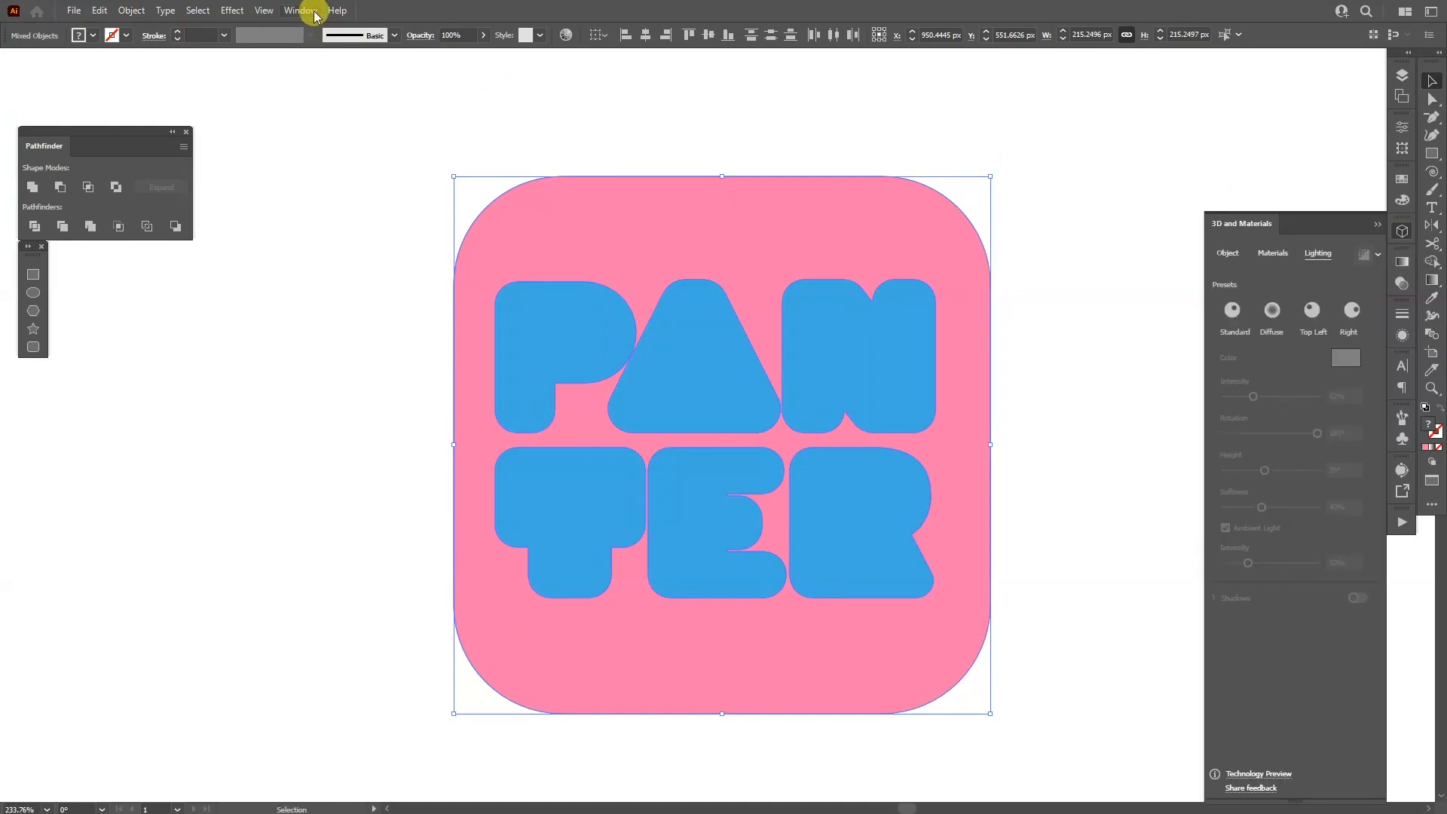
left_click(299, 11)
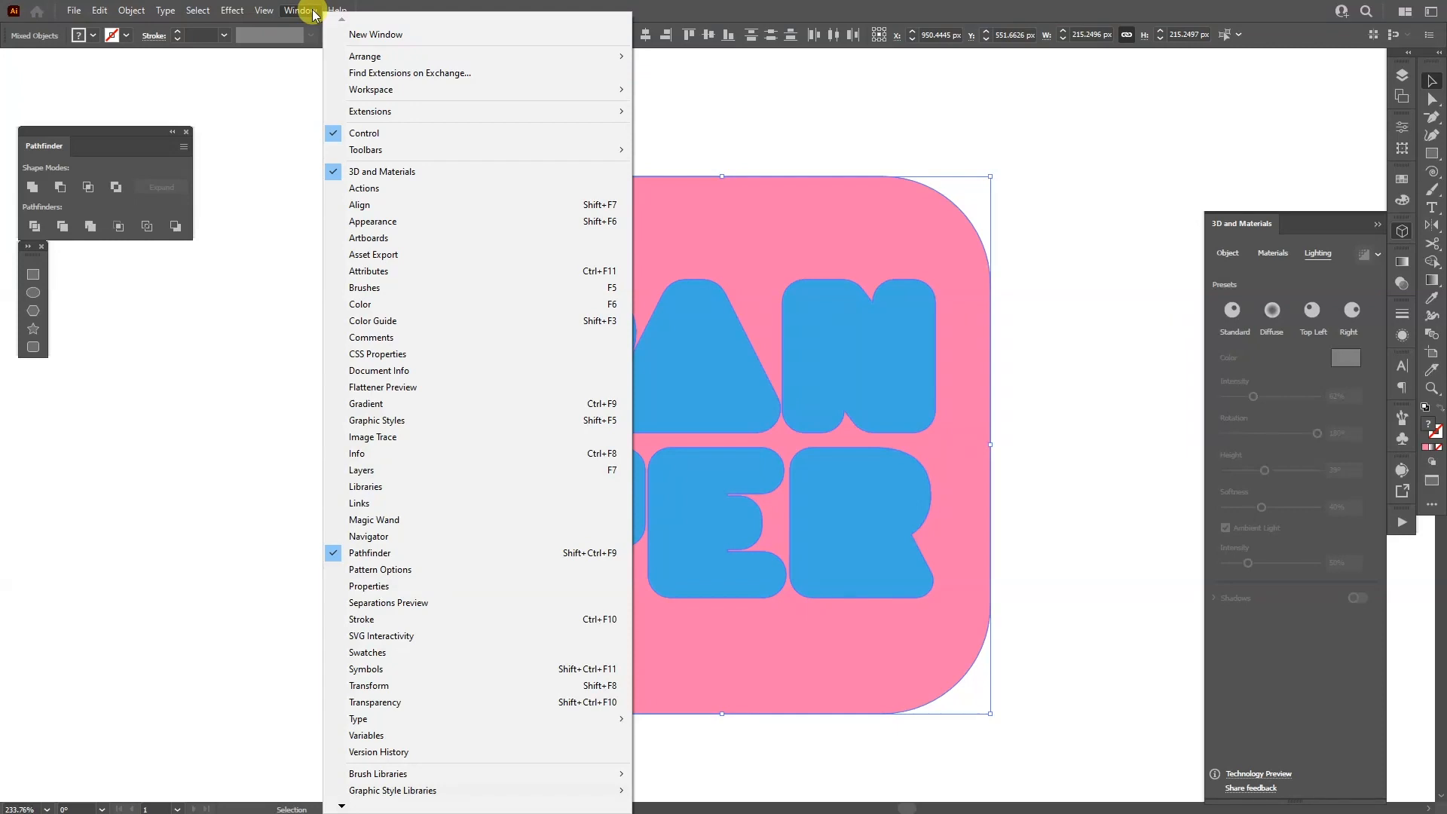
mouse_move(394, 172)
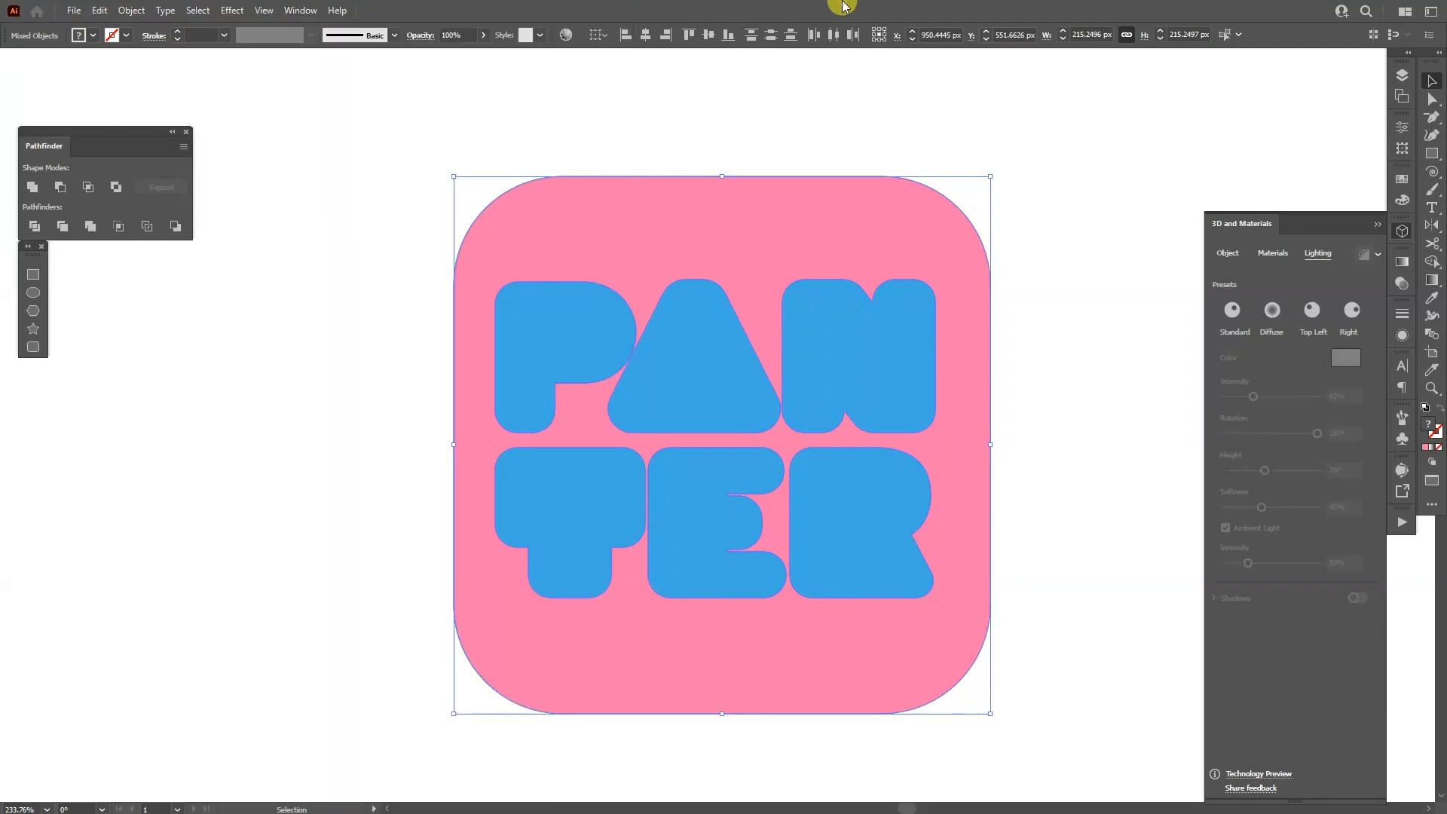
Apply the Inflate 3D type to the tile and letters and enable ray-traced rendering
left_click(1226, 254)
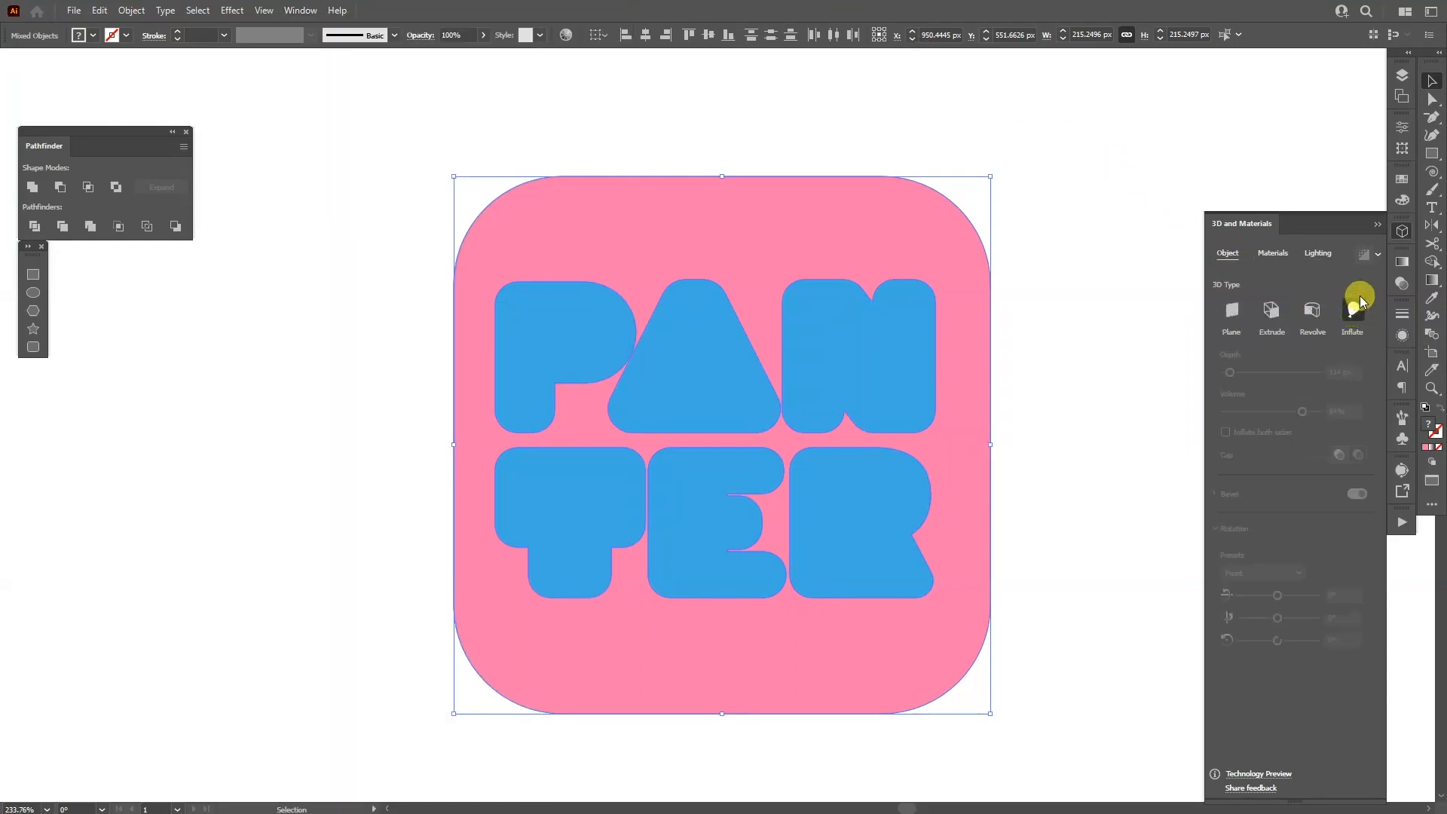
left_click(1350, 309)
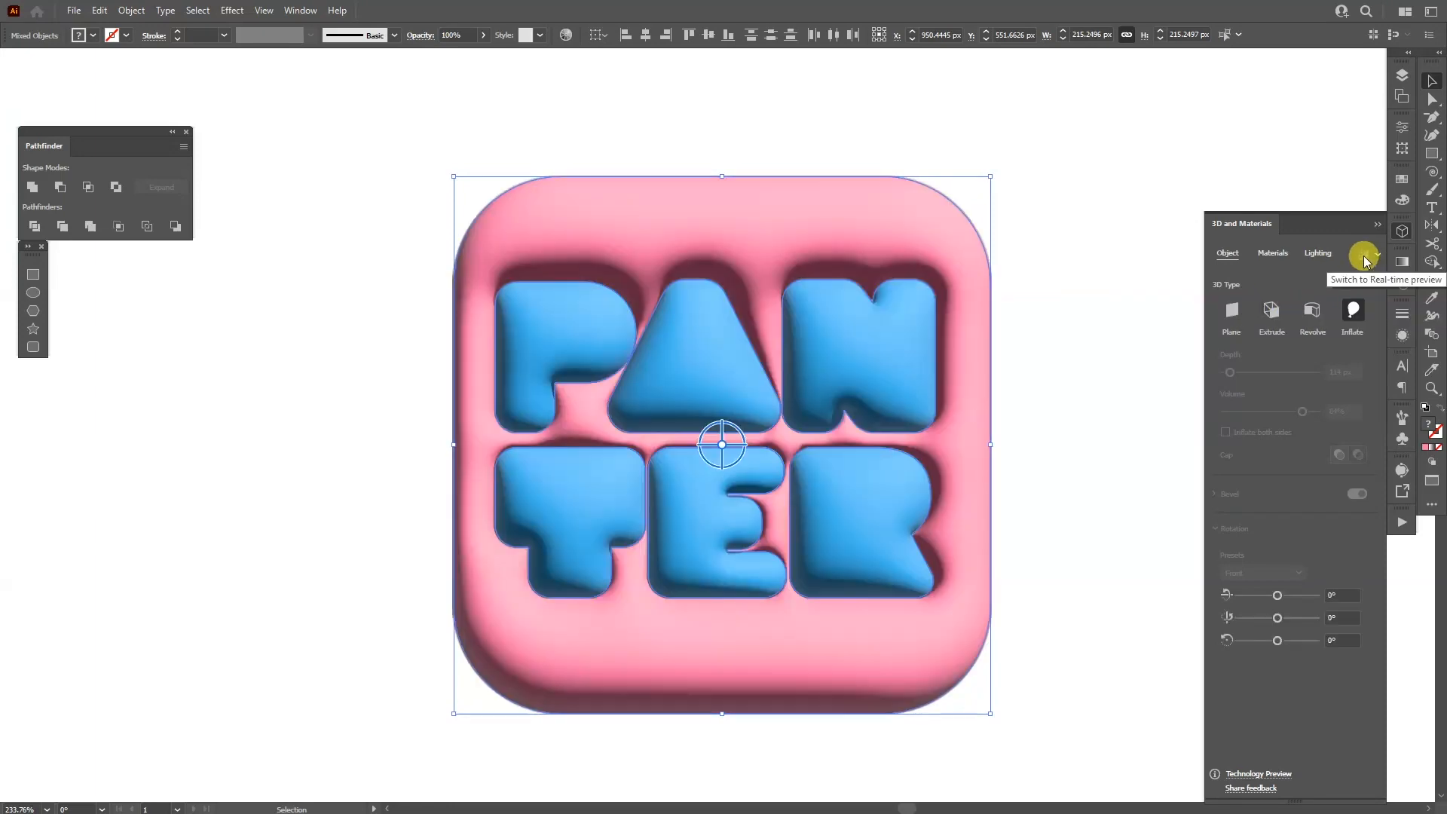
left_click(818, 211)
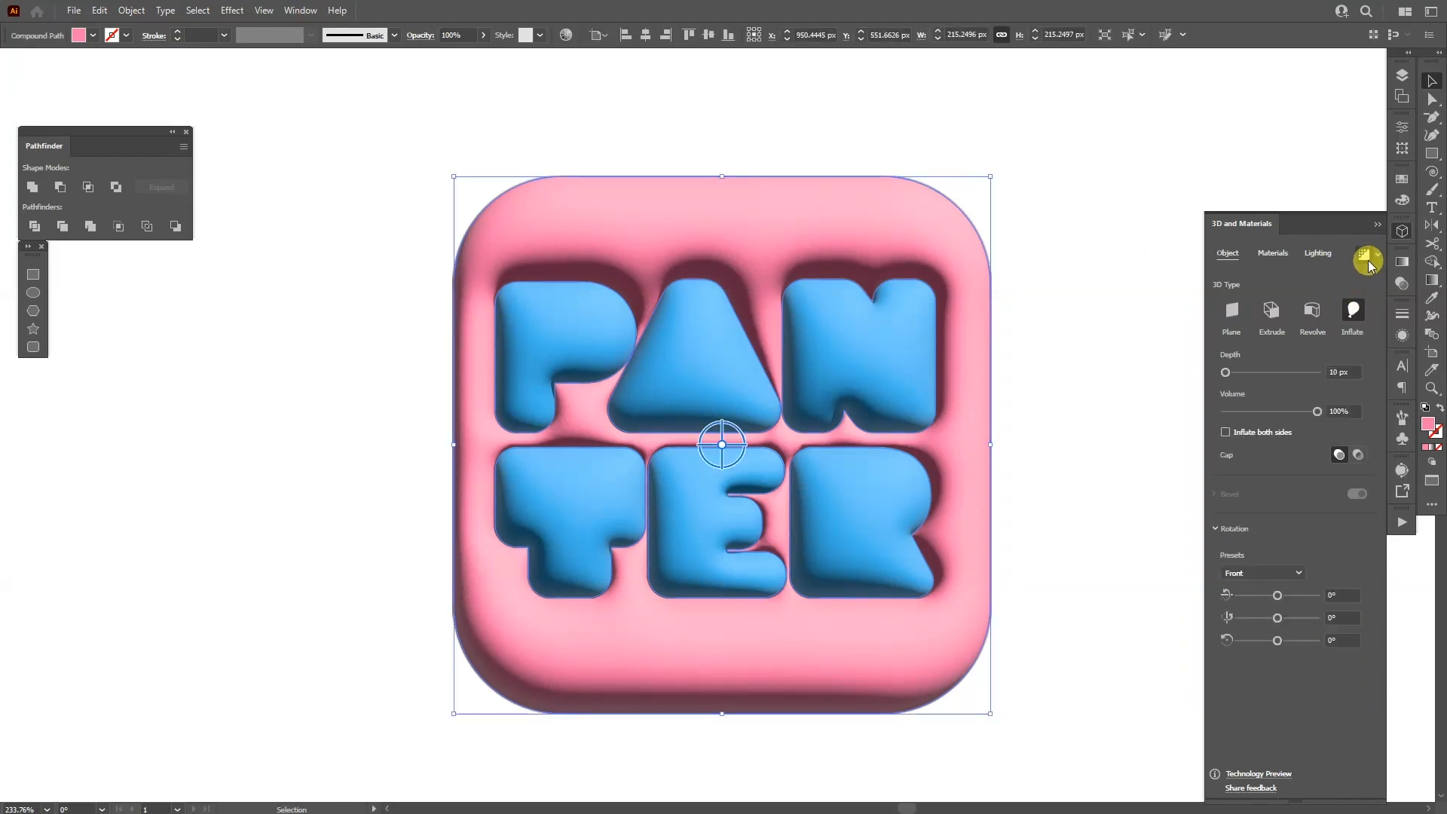
left_click(856, 357)
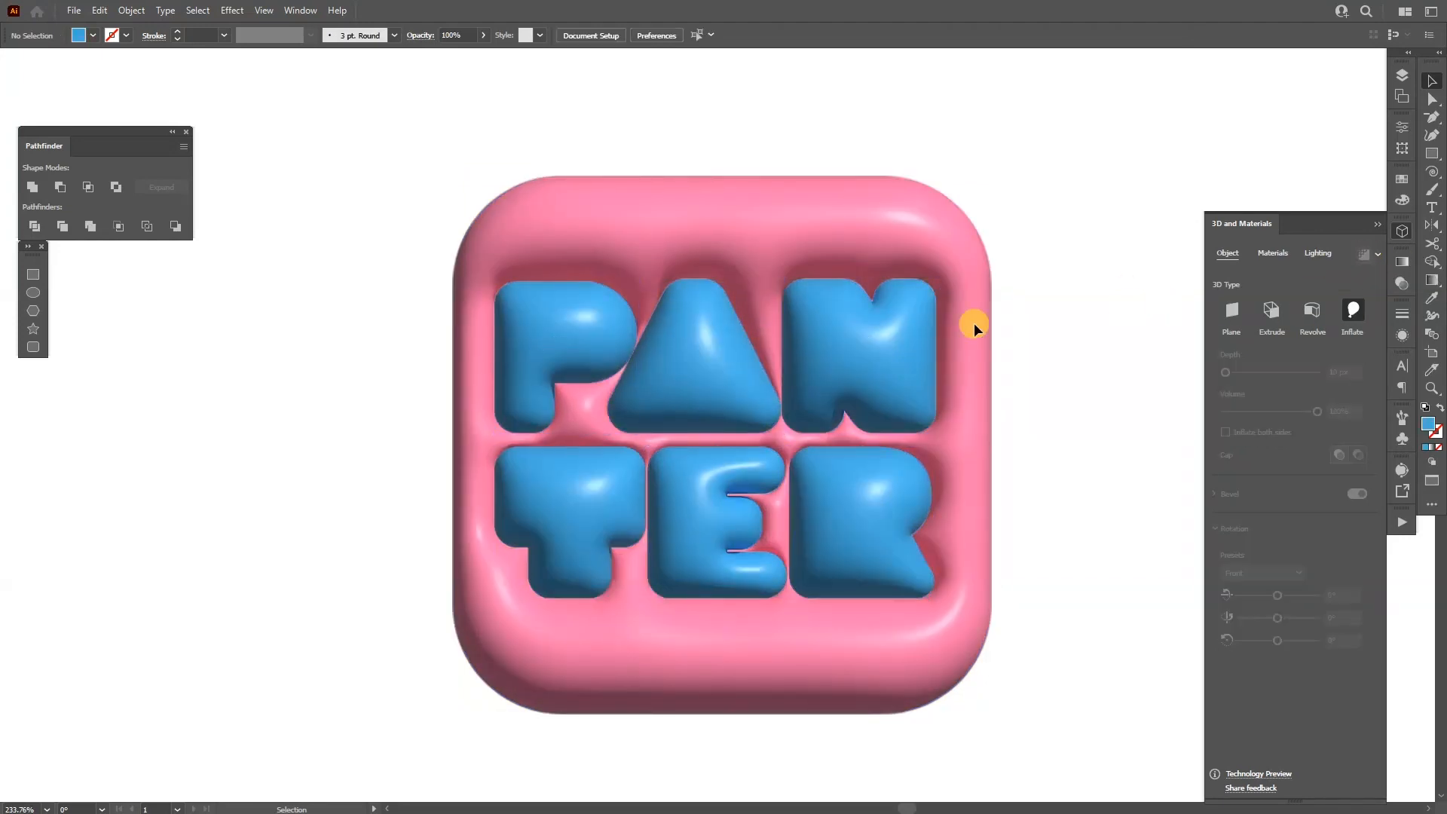
Raise the pink tile's Metallic value to 0.65 in Materials > Base Properties
left_click(1272, 253)
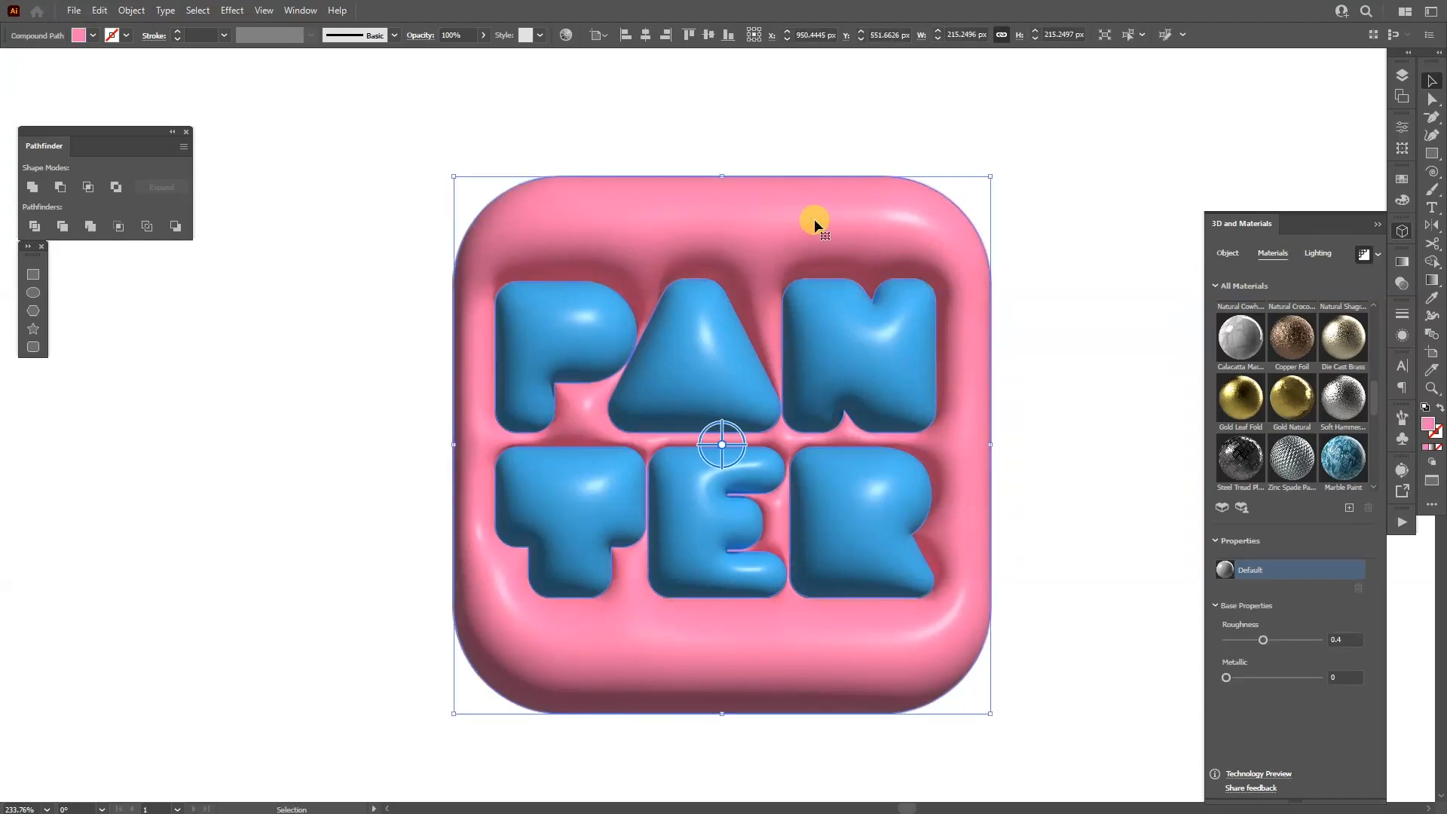
left_click(1067, 698)
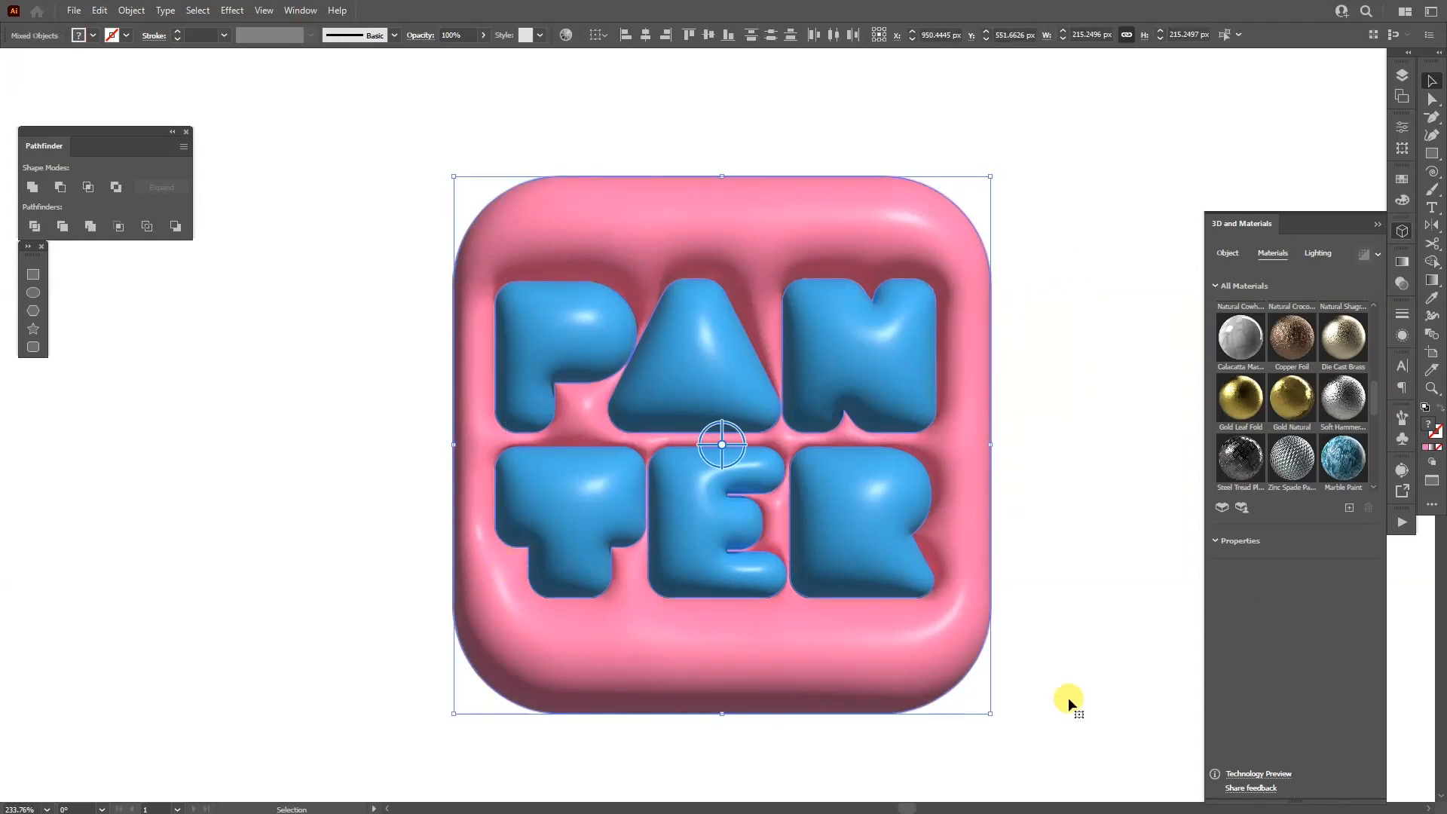
left_click(1031, 383)
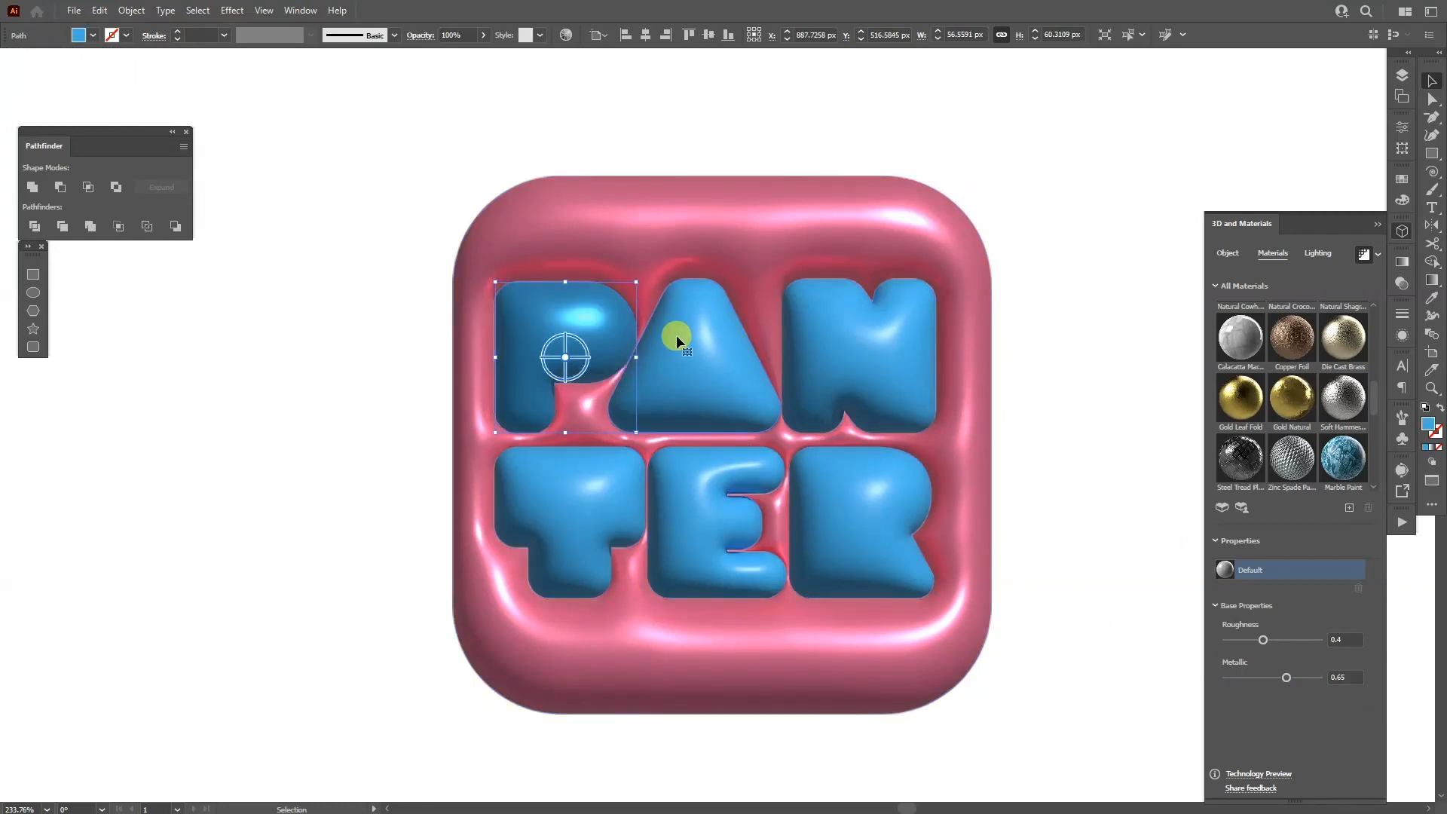
Set each blue letter's material to Roughness 0.55 and Metallic 0.75
left_click(858, 358)
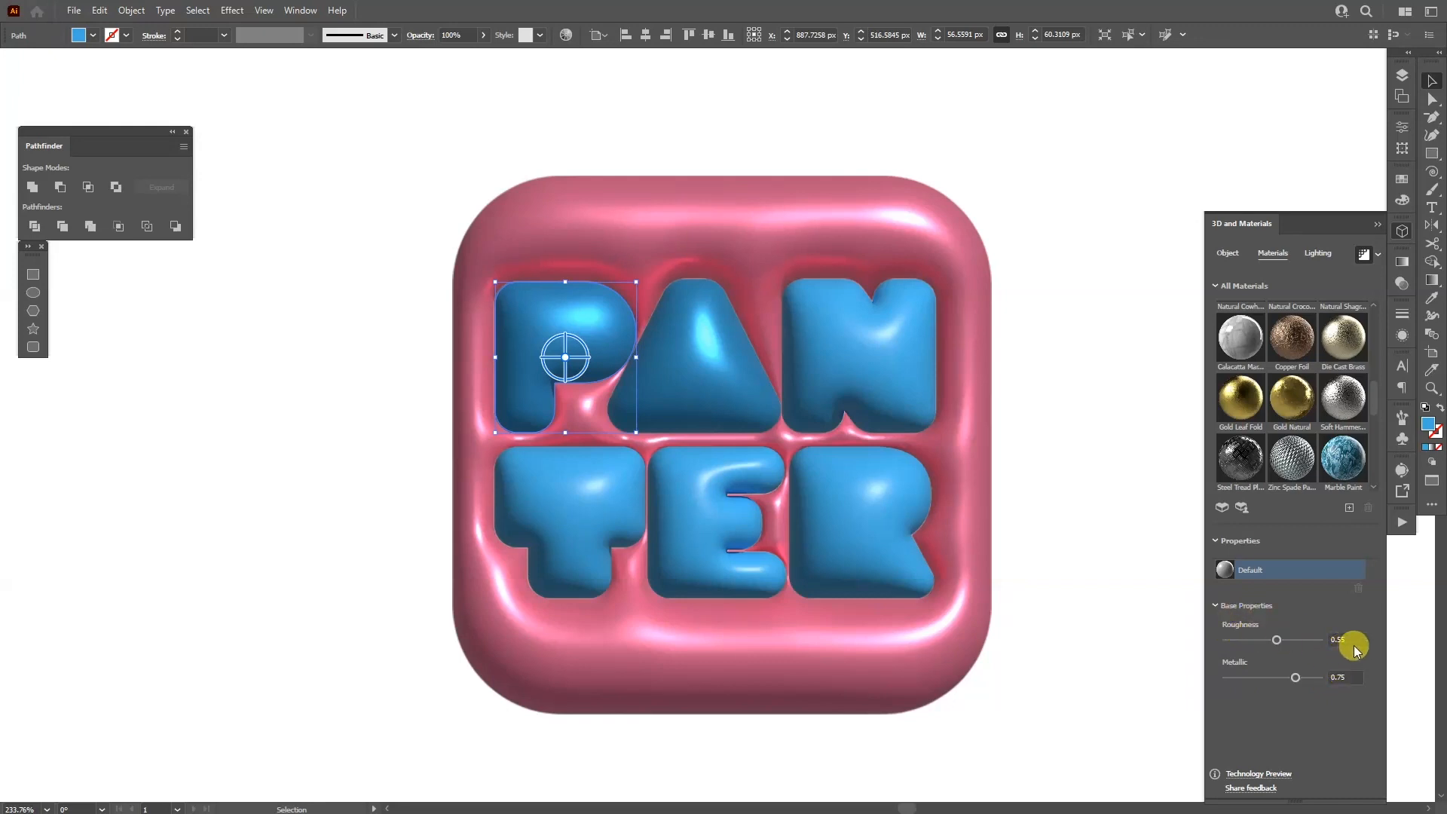
mouse_move(918, 334)
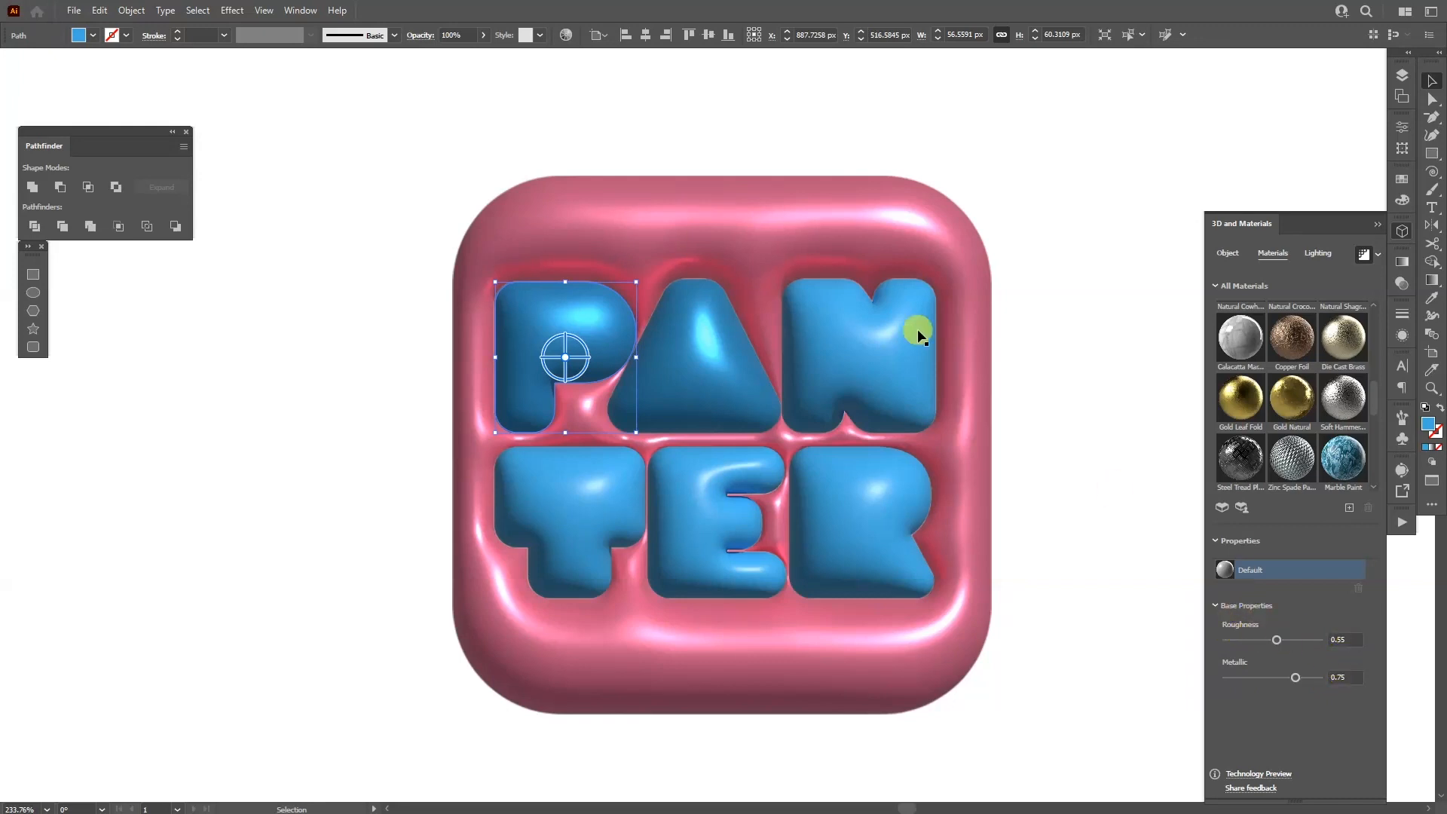
mouse_move(1230, 655)
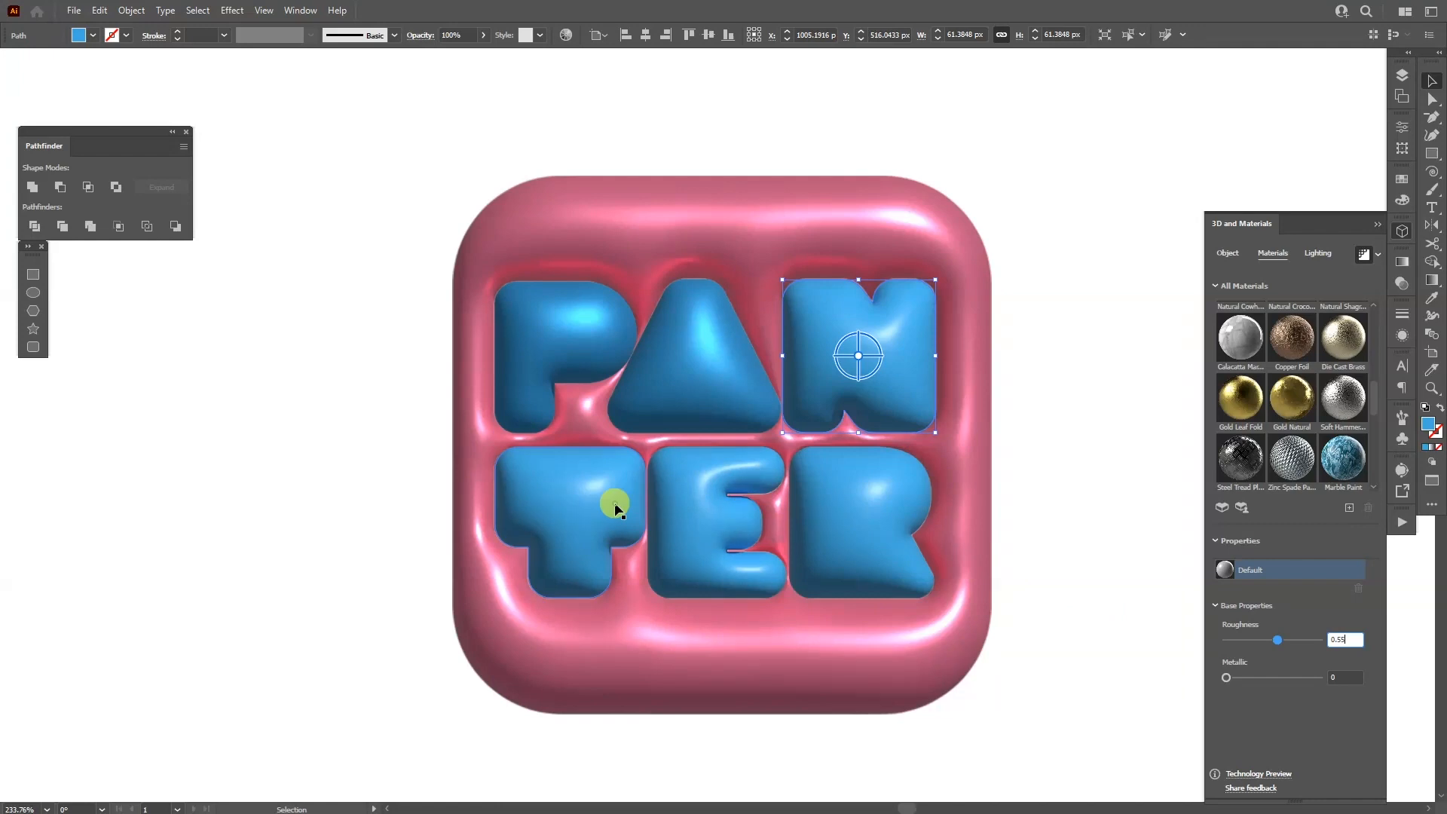
left_click(858, 521)
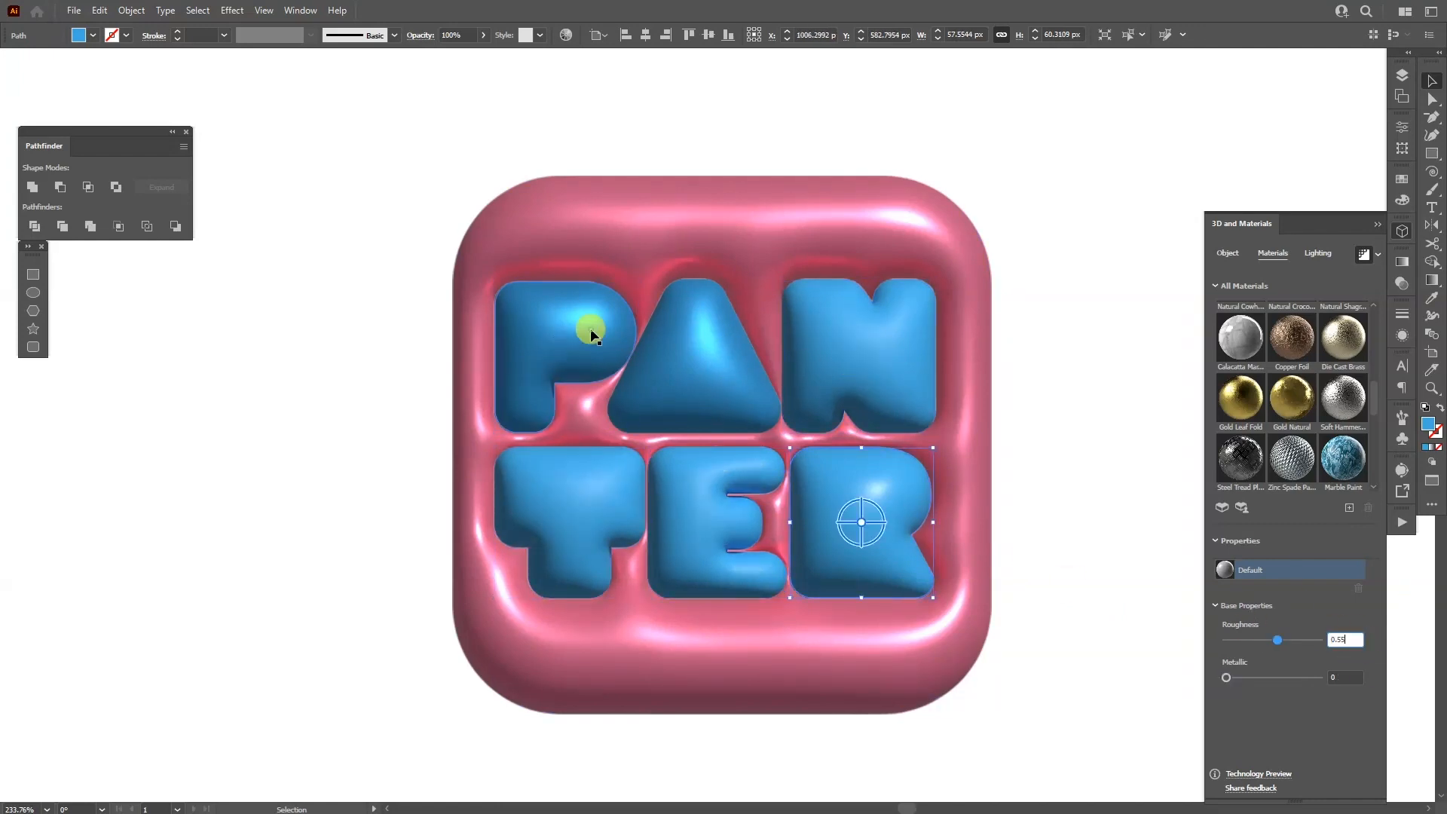
left_click(714, 522)
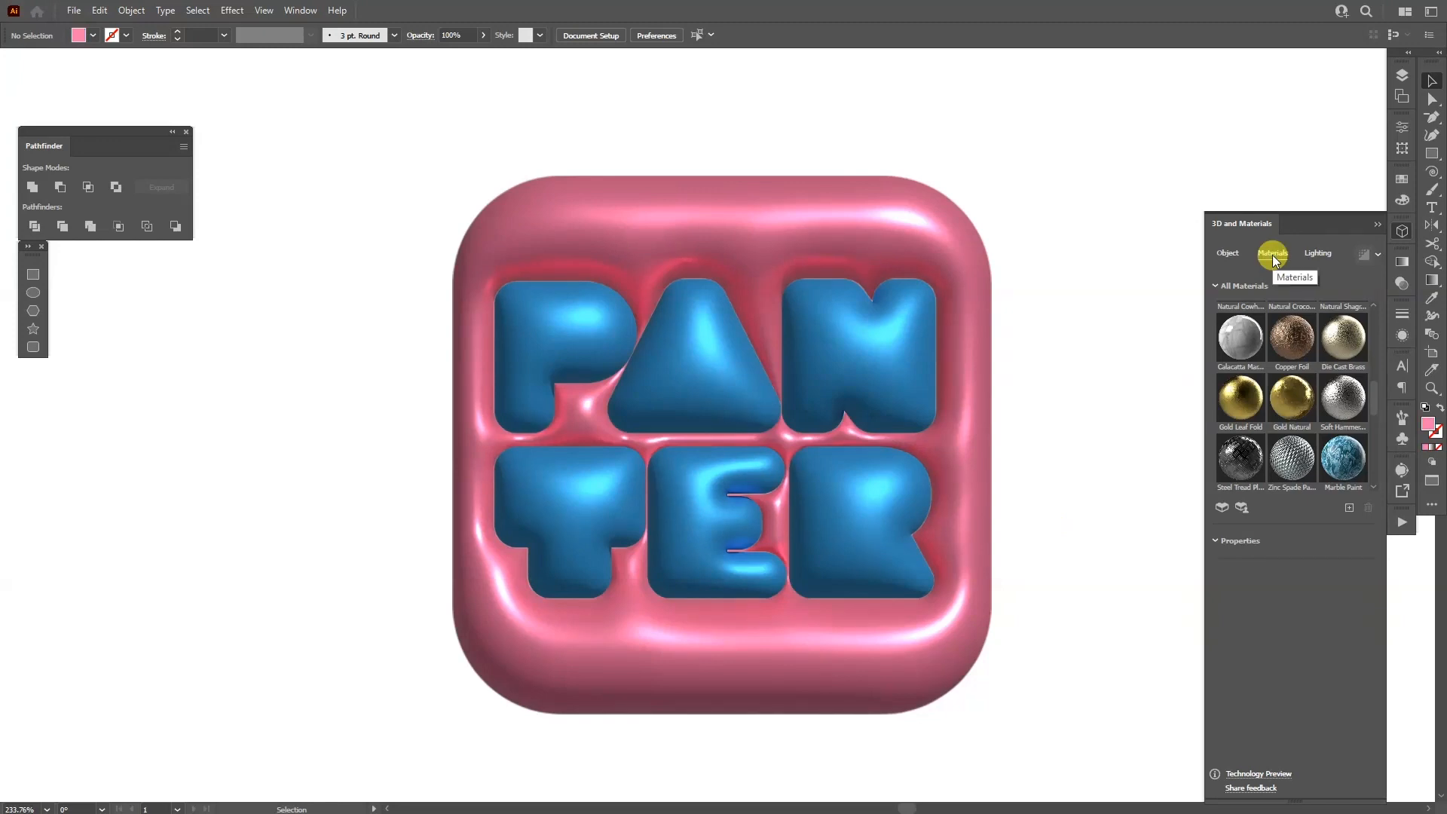
Adjust the Standard light's rotation, height and intensity for the tile and letters
left_click(722, 444)
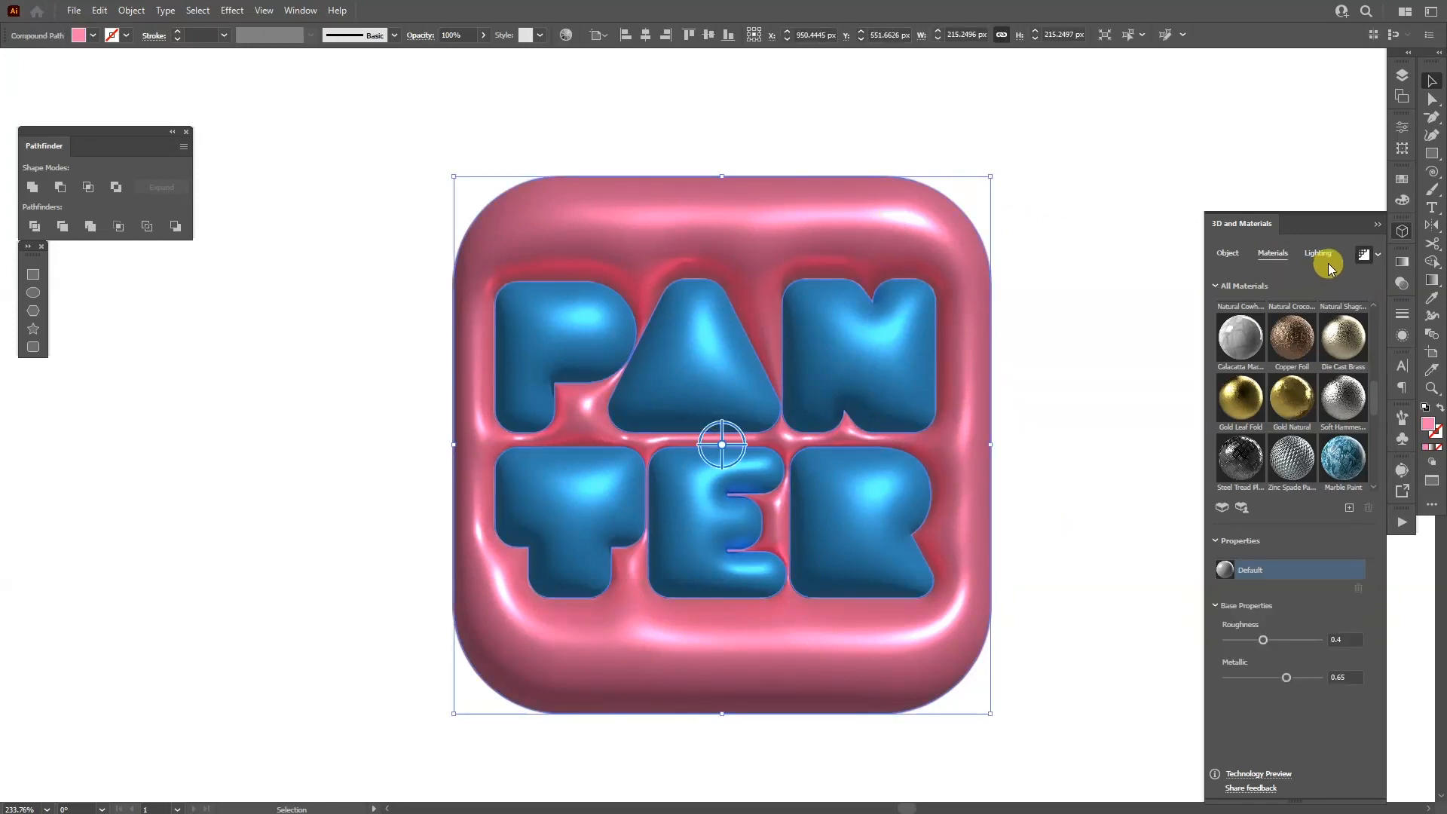
left_click(1317, 253)
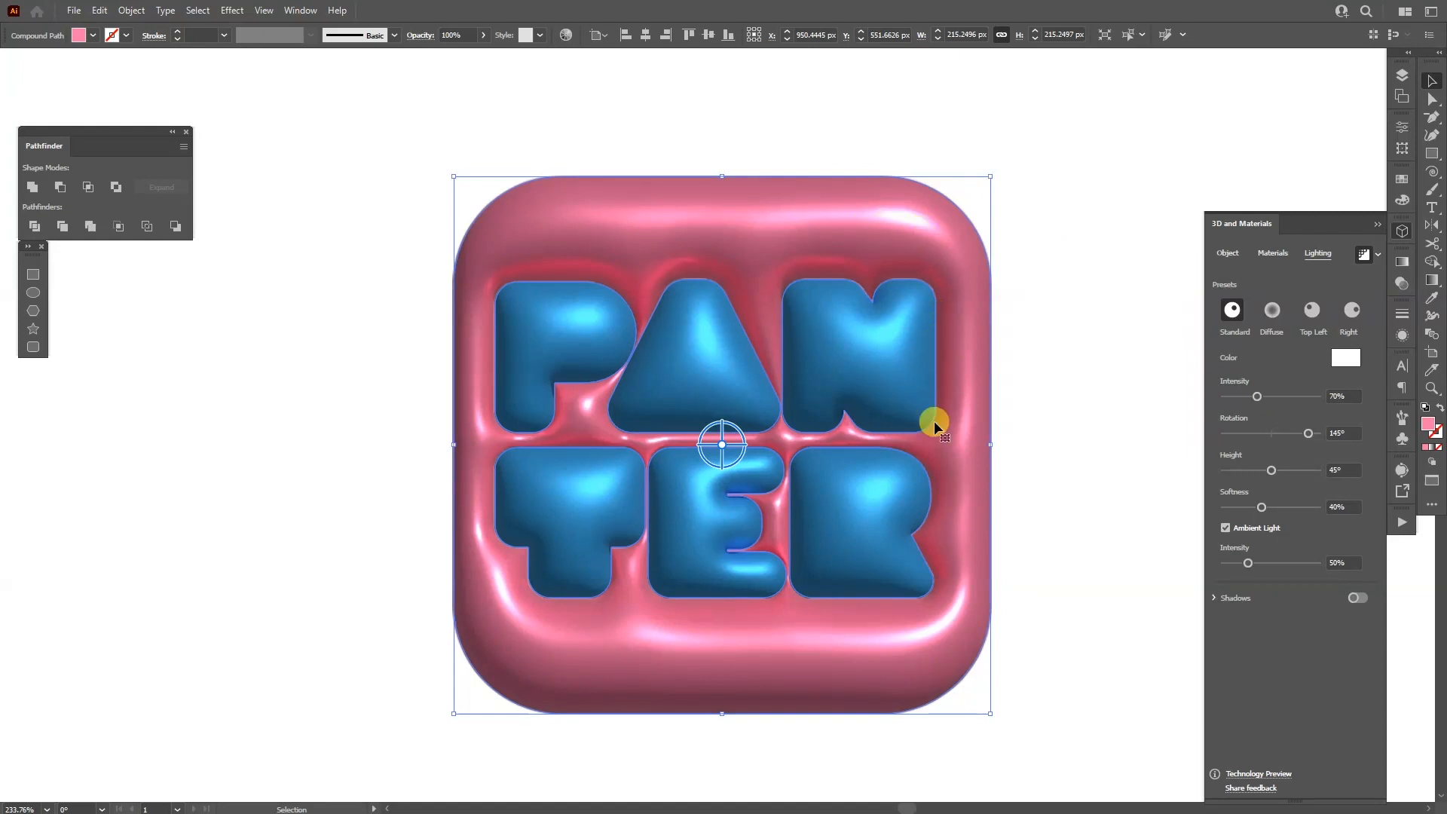
left_click(565, 359)
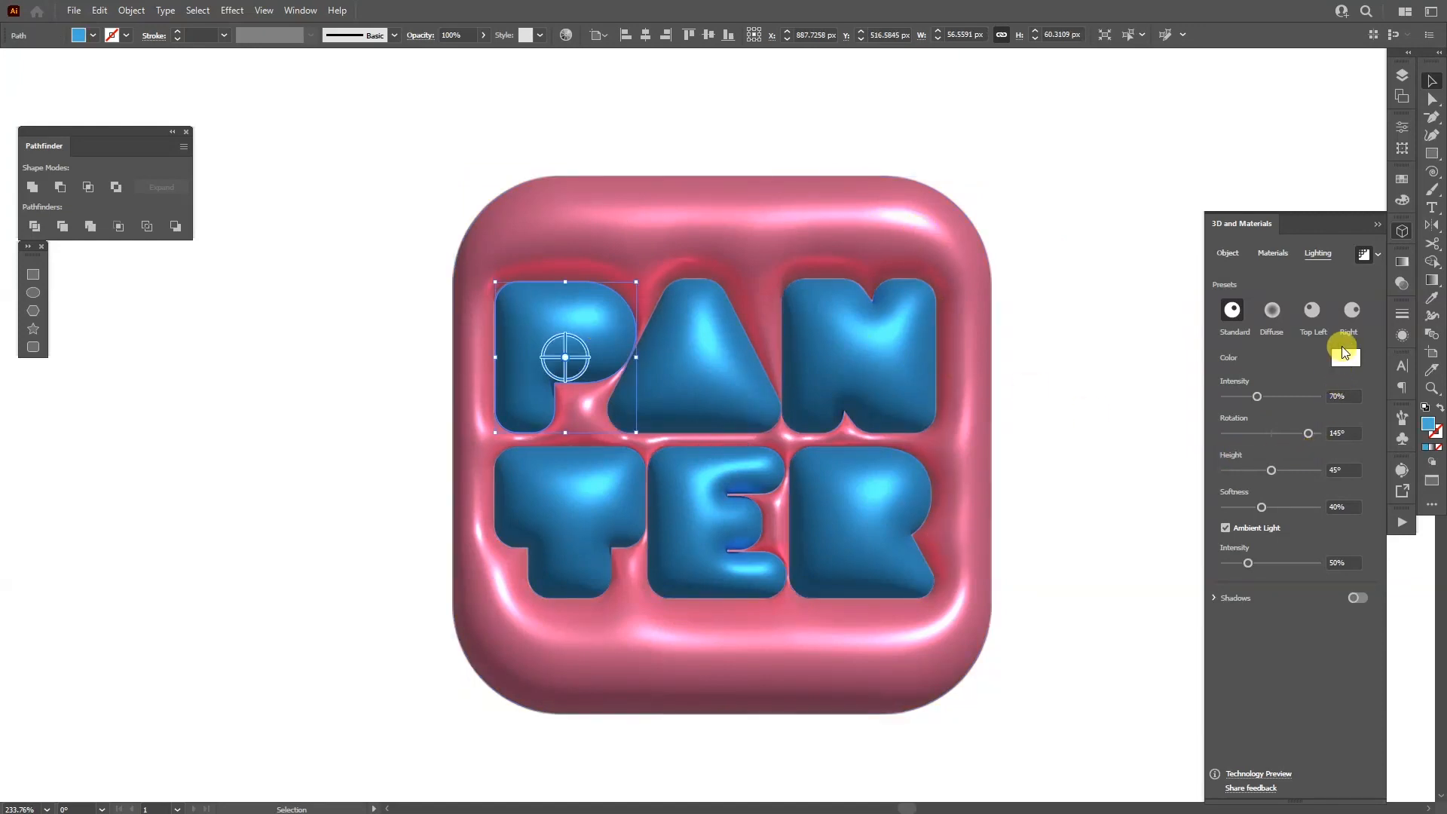
left_click(1058, 443)
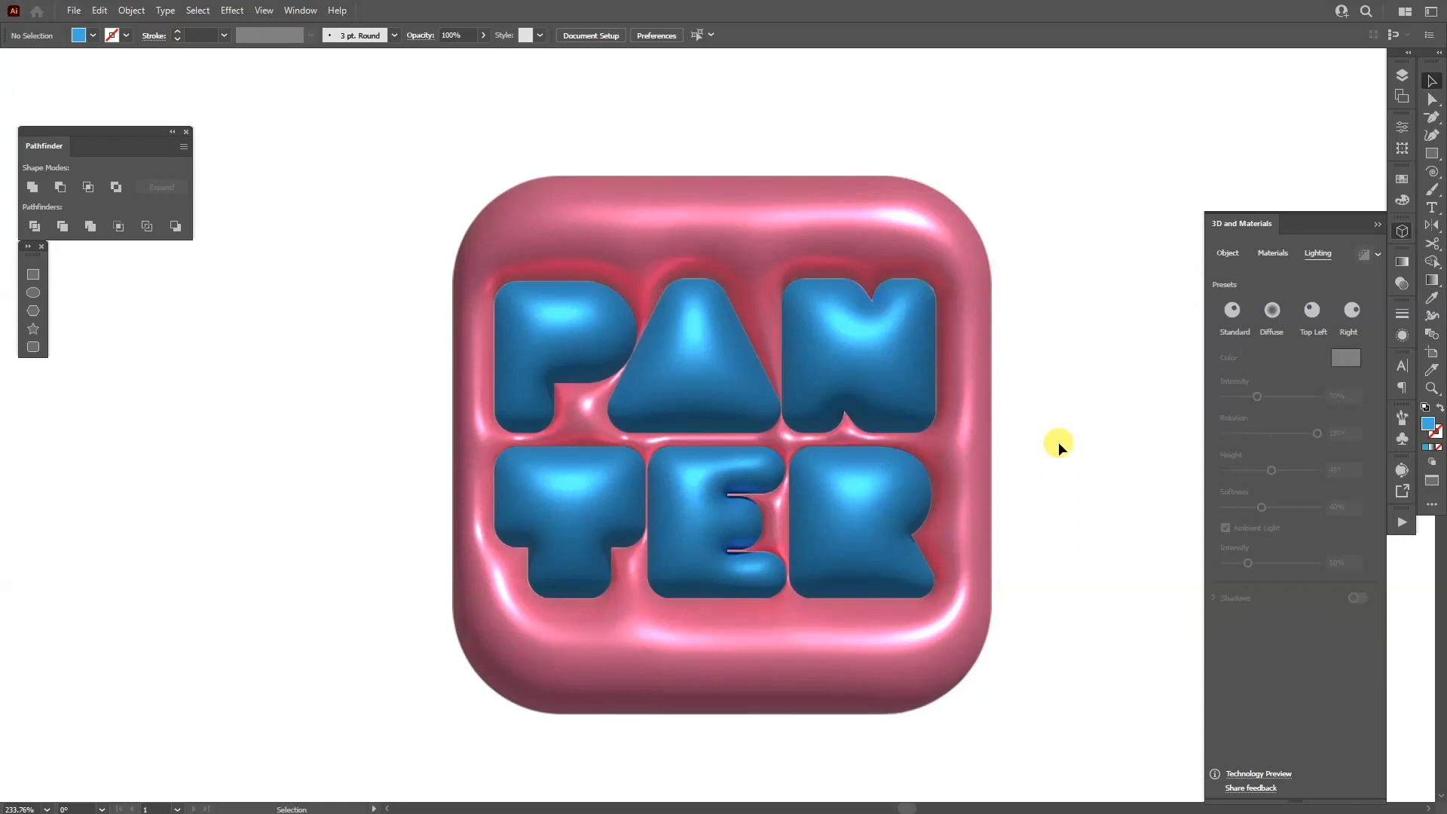
mouse_move(1055, 441)
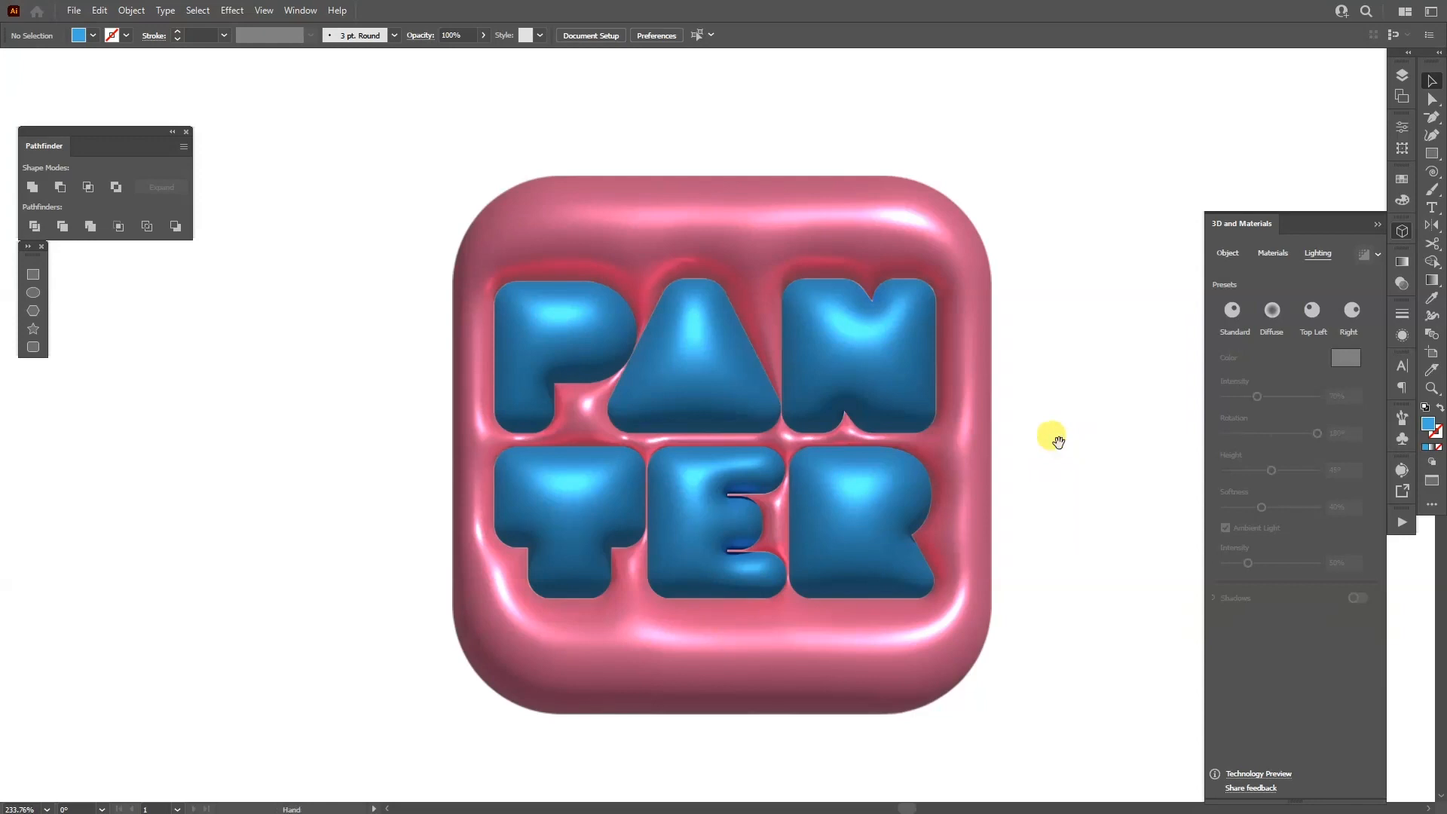
Collapse the 3D and Materials panel from the right dock
left_click(1379, 229)
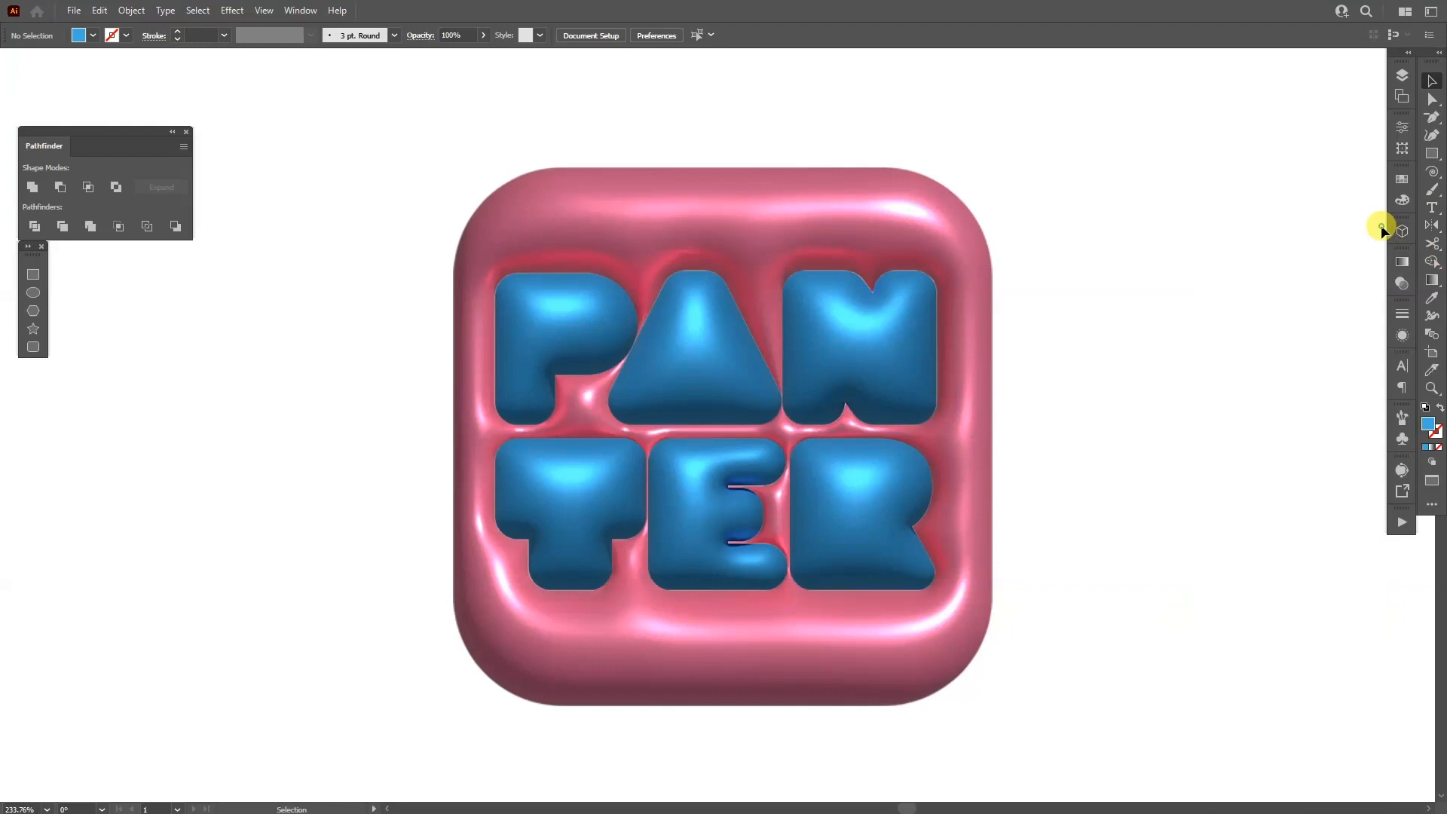
mouse_move(1160, 360)
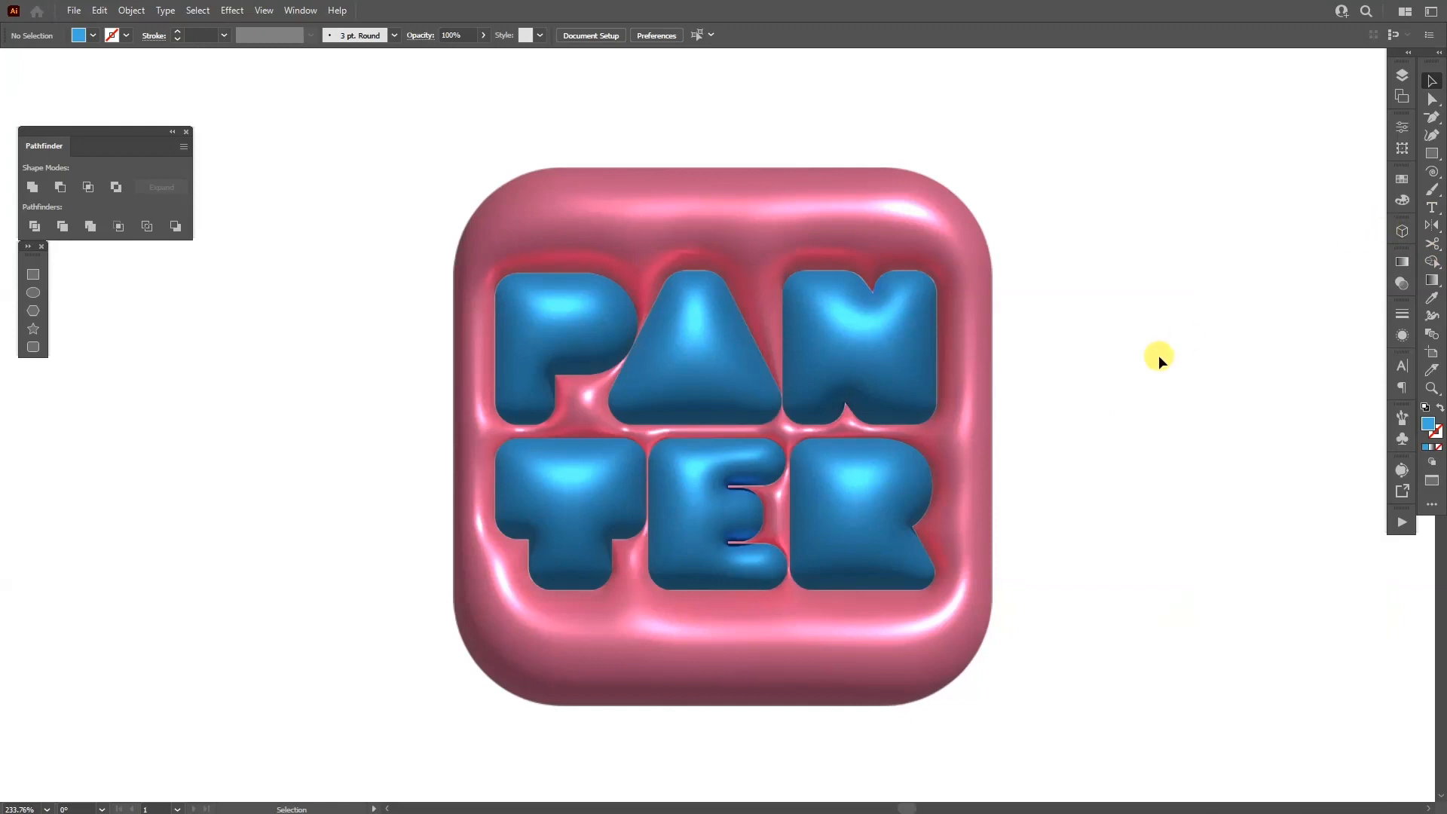